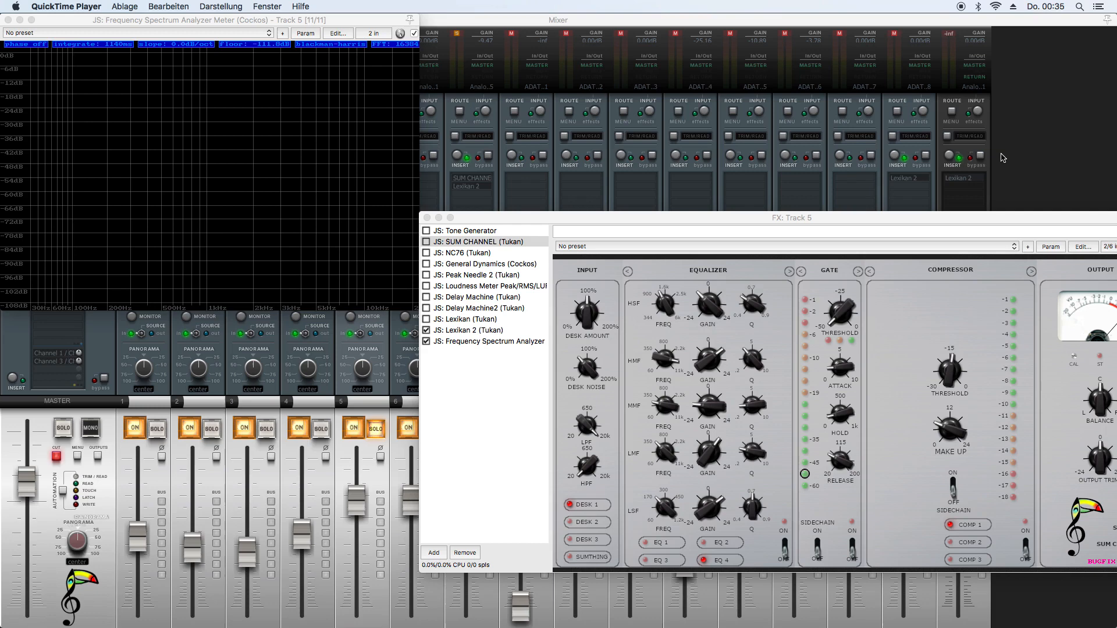
pyautogui.moveTo(992, 150)
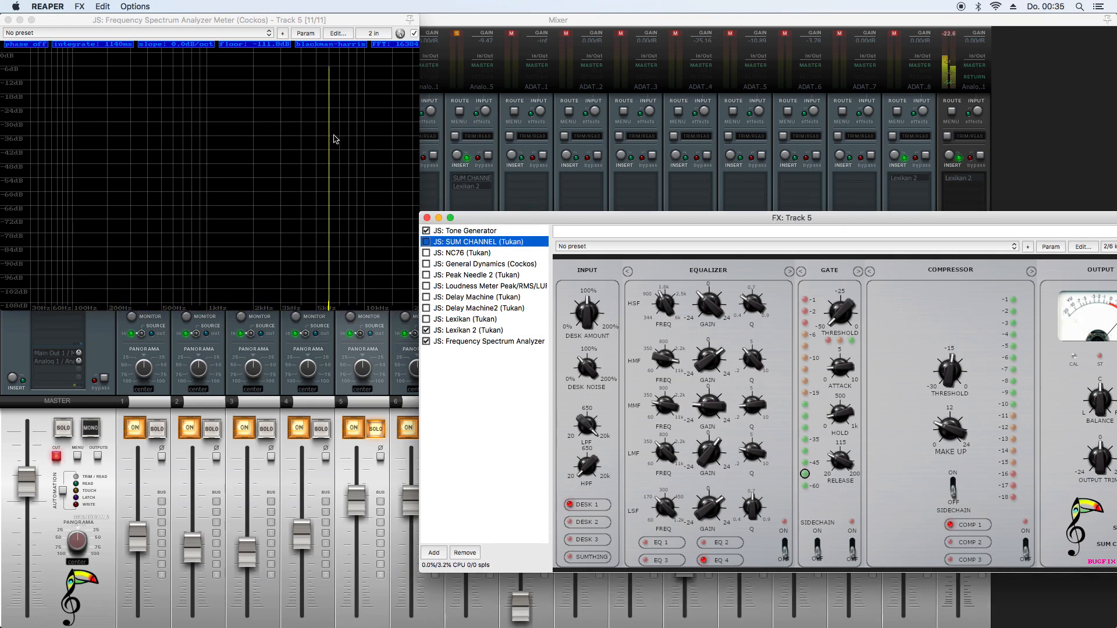
pyautogui.moveTo(335, 300)
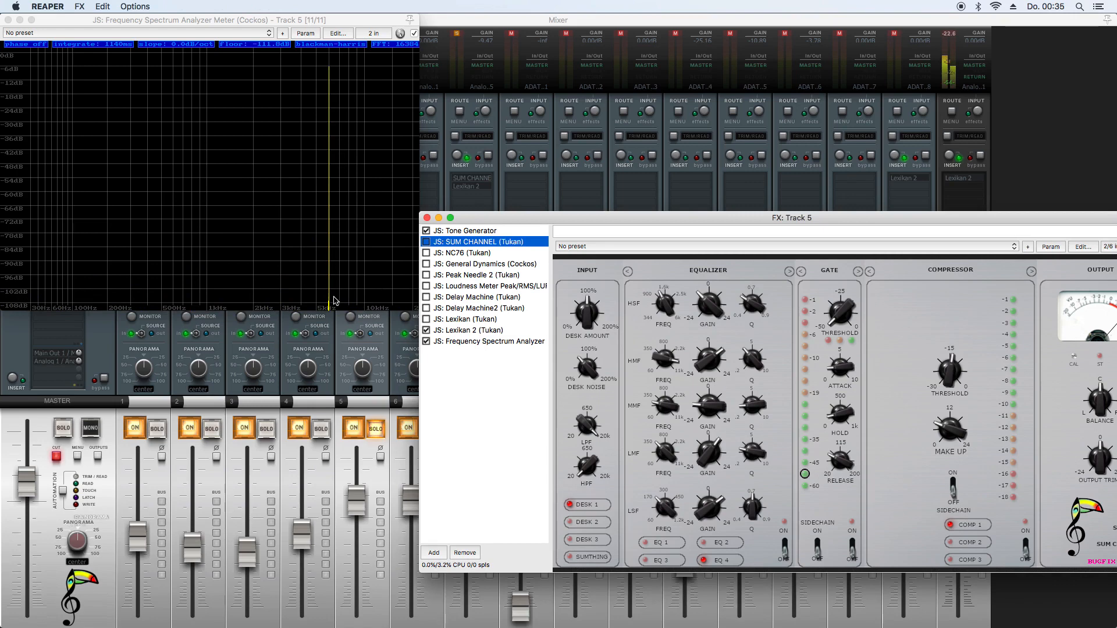
pyautogui.moveTo(497, 329)
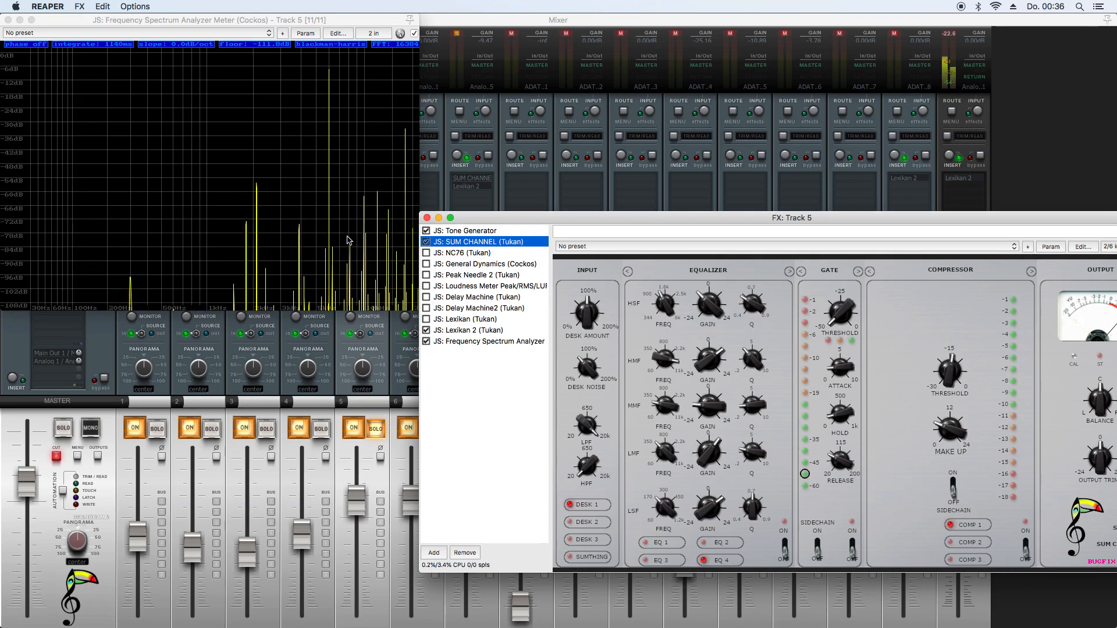
pyautogui.moveTo(332, 259)
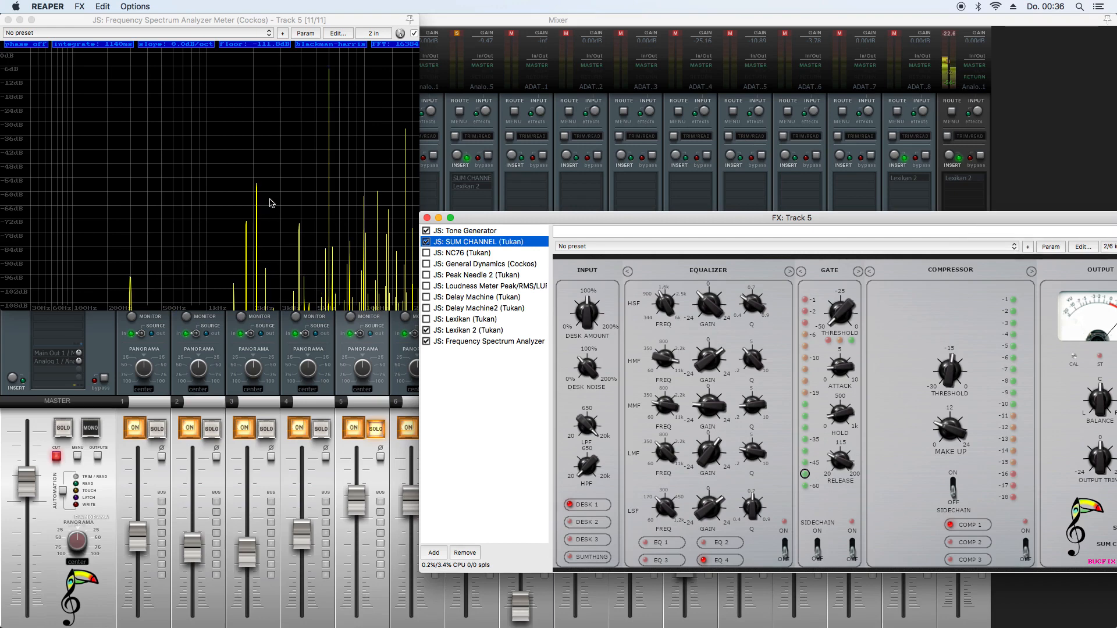
pyautogui.moveTo(283, 219)
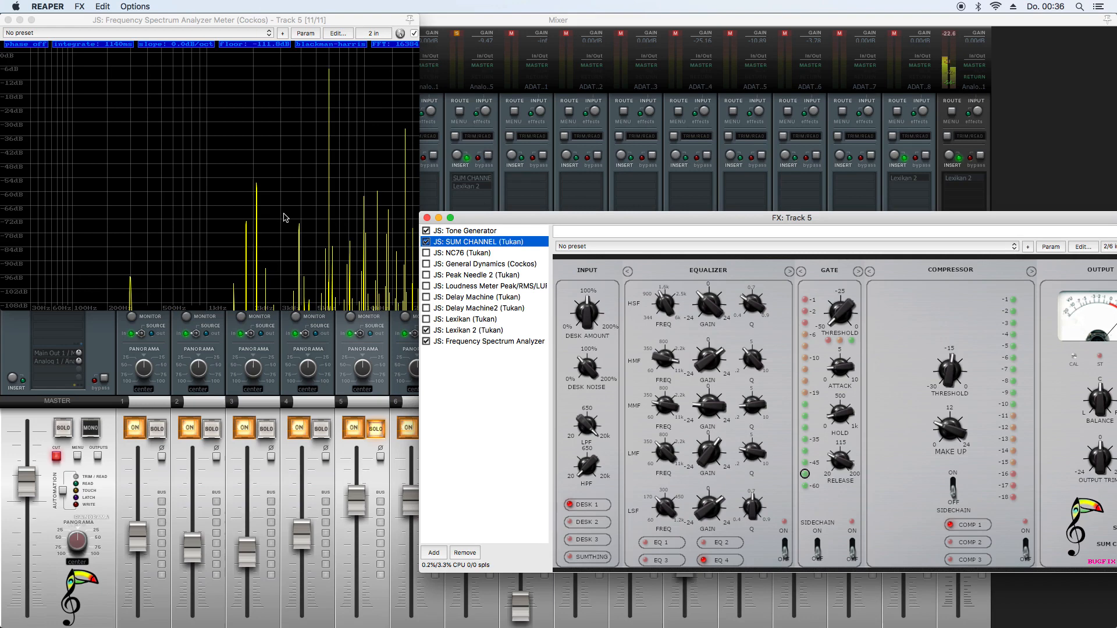
pyautogui.moveTo(338, 82)
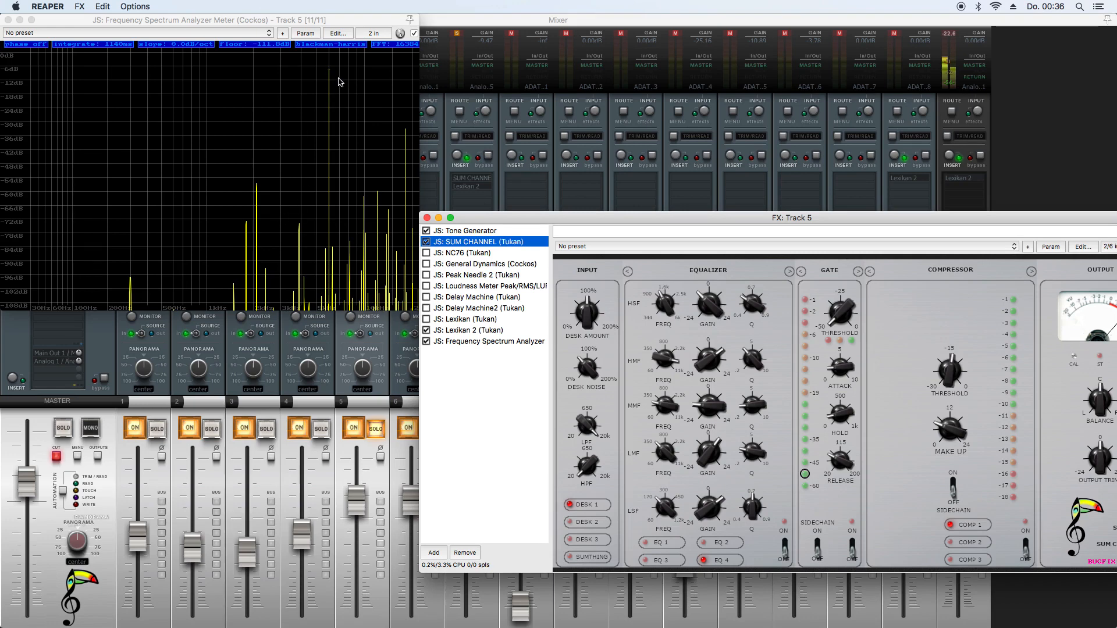
pyautogui.moveTo(330, 72)
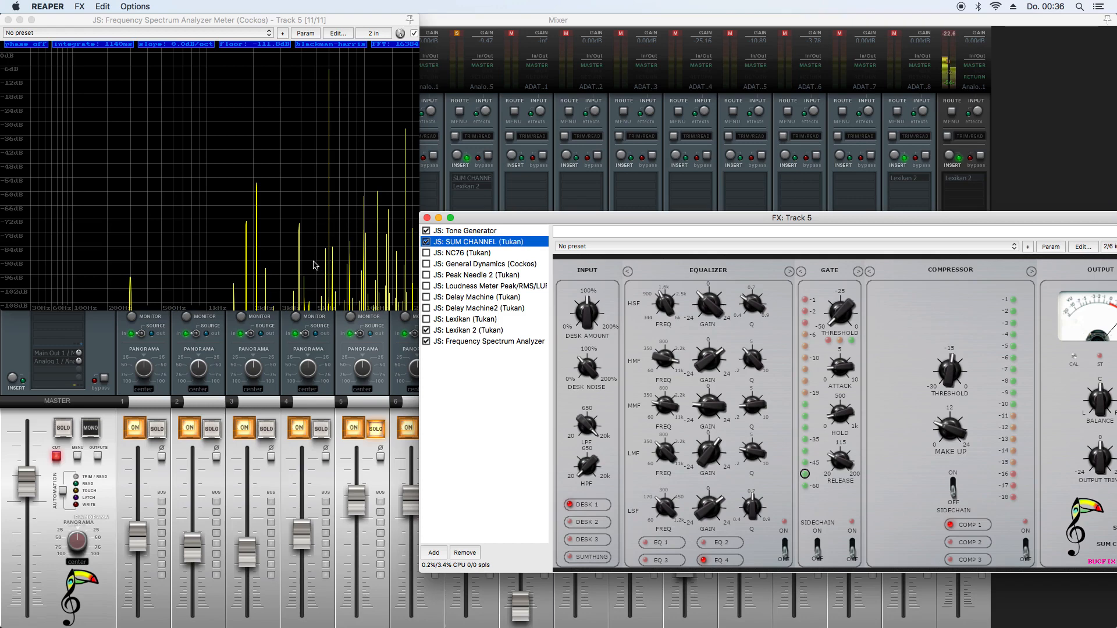
pyautogui.moveTo(362, 270)
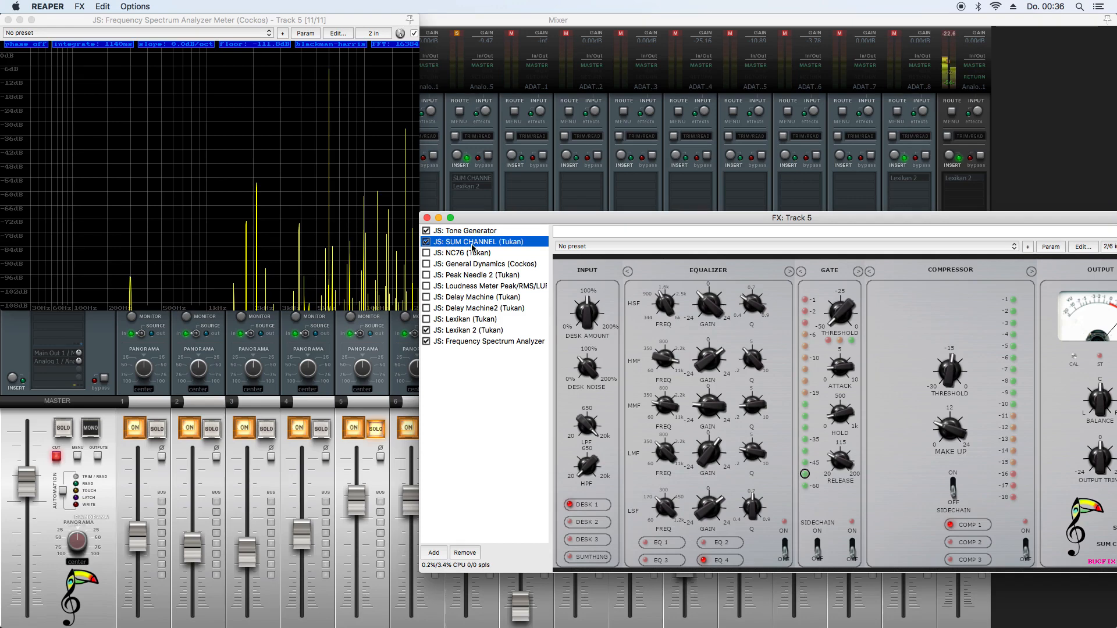
# Step: Set SUM CHANNEL's FX instance oversampling to up to ~192k (4x)
pyautogui.rightClick(474, 242)
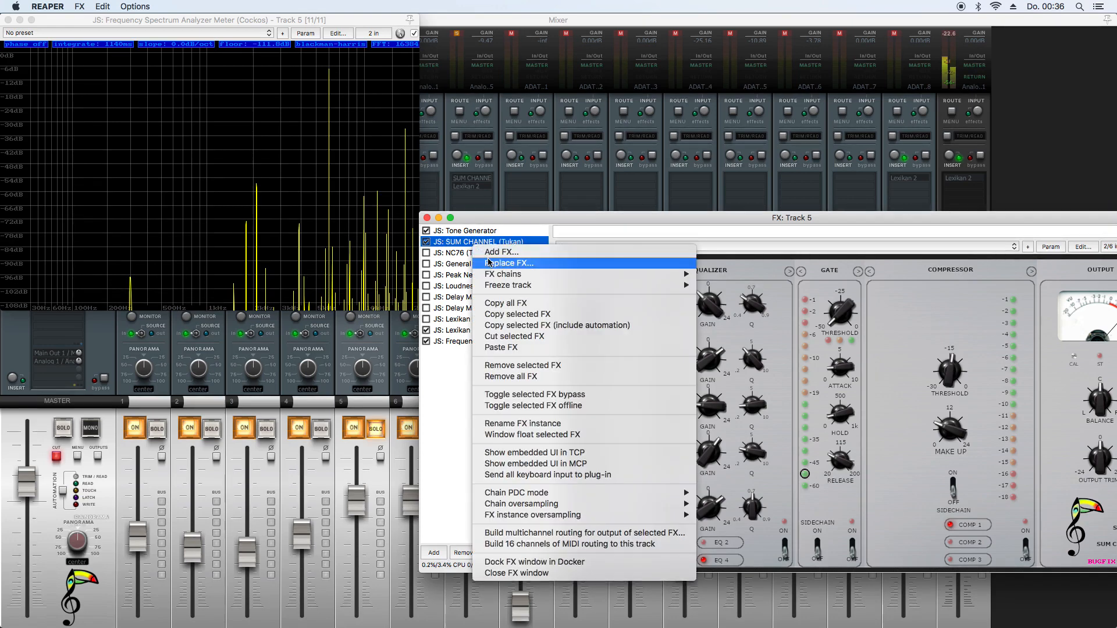
pyautogui.moveTo(531, 514)
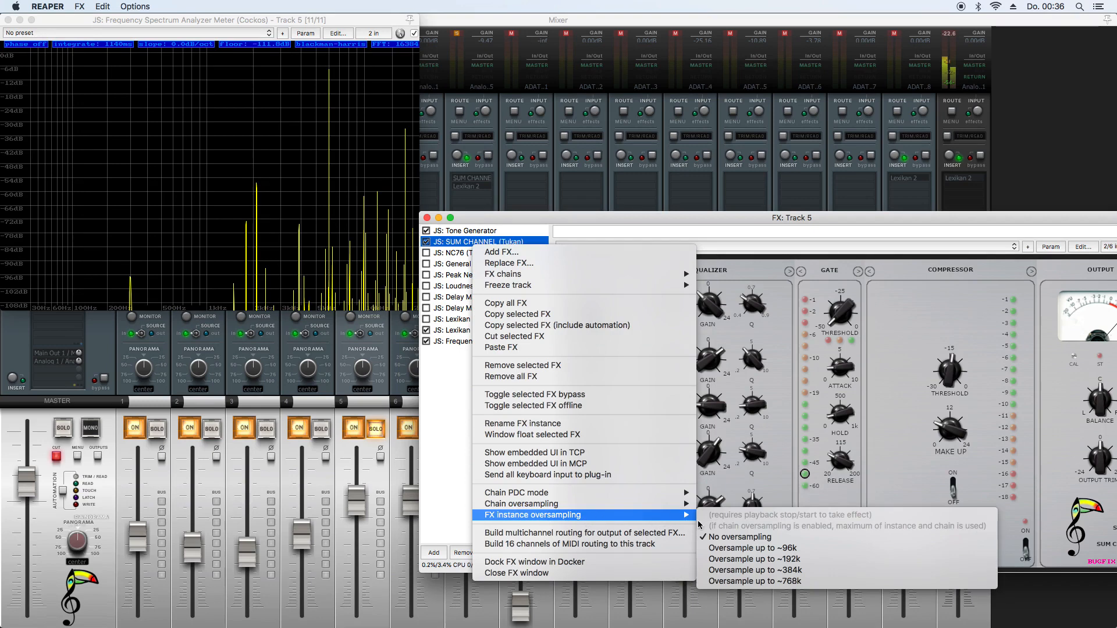
pyautogui.moveTo(752, 559)
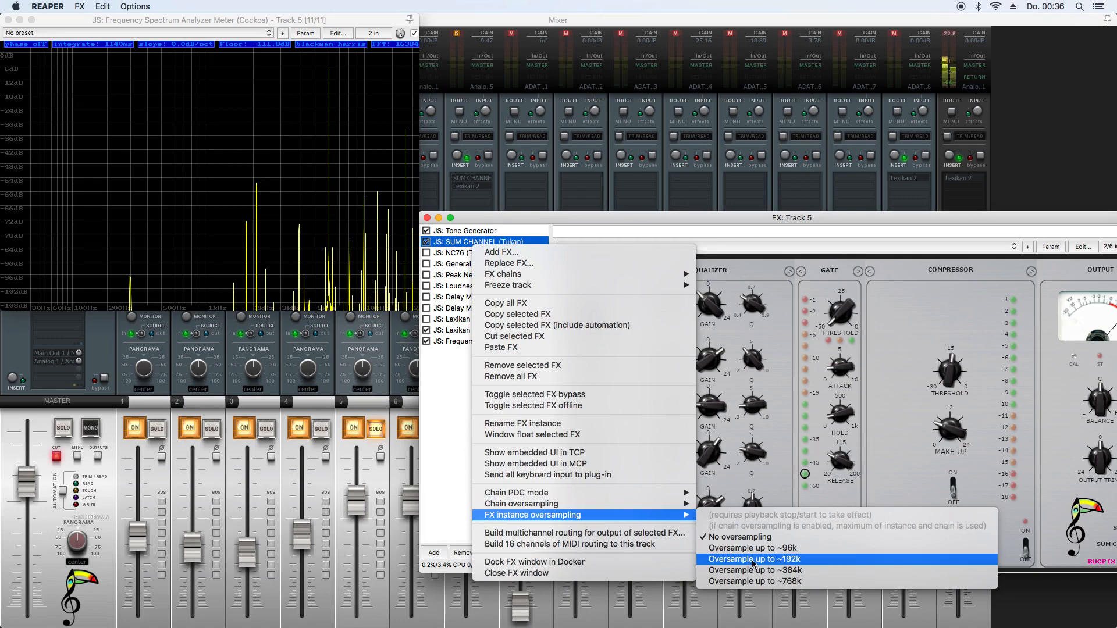
pyautogui.click(753, 560)
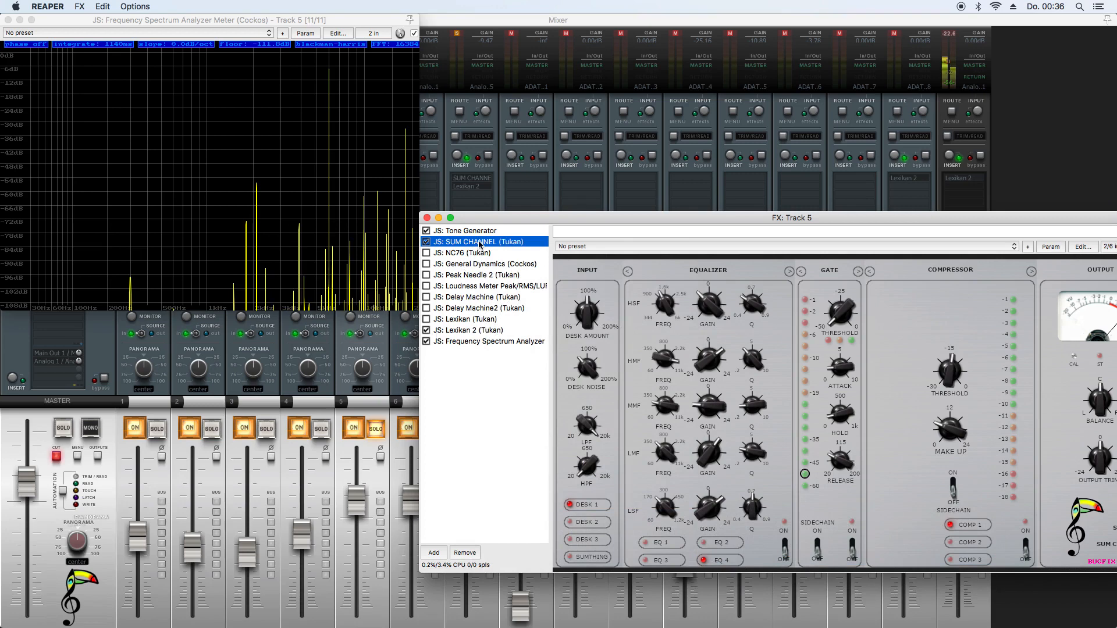
pyautogui.rightClick(484, 243)
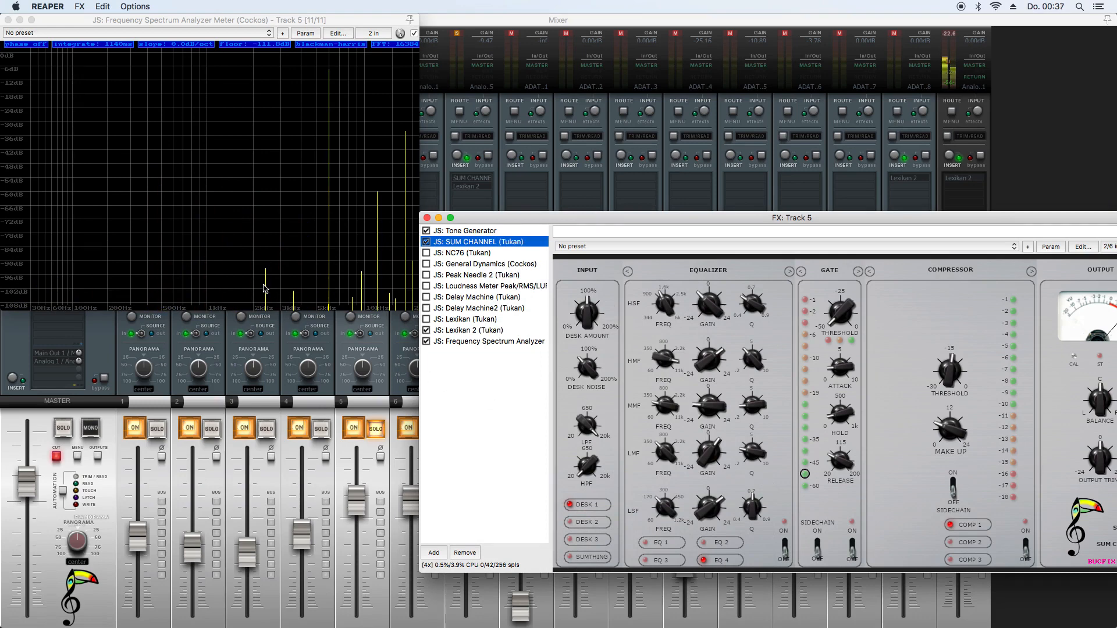
# Step: Raise SUM CHANNEL's FX instance oversampling to up to ~384k (8x)
pyautogui.rightClick(483, 242)
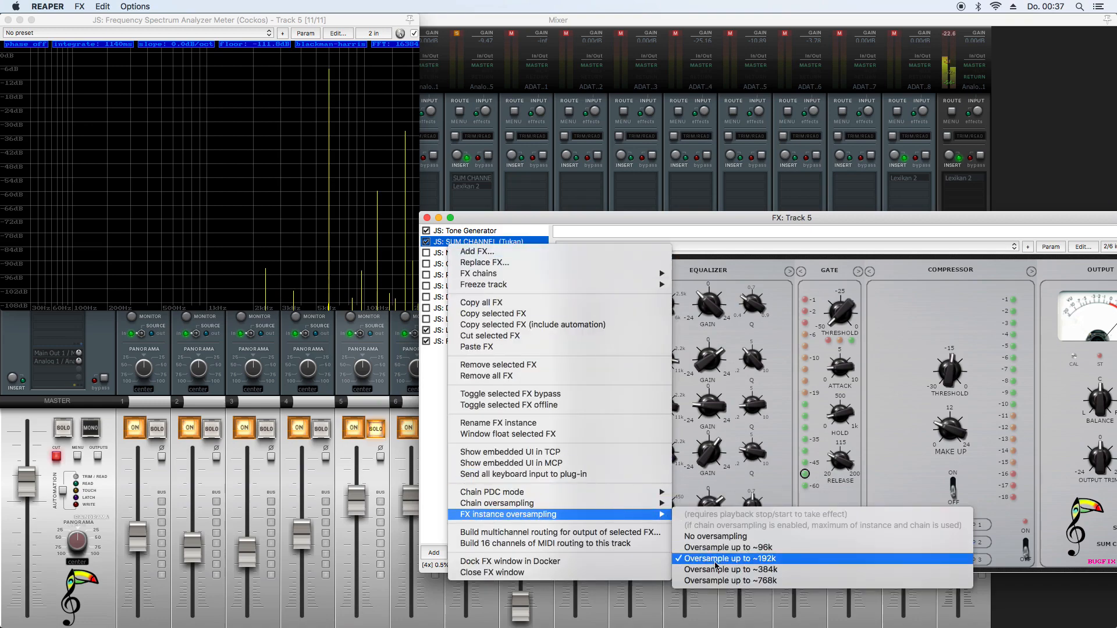
pyautogui.click(726, 559)
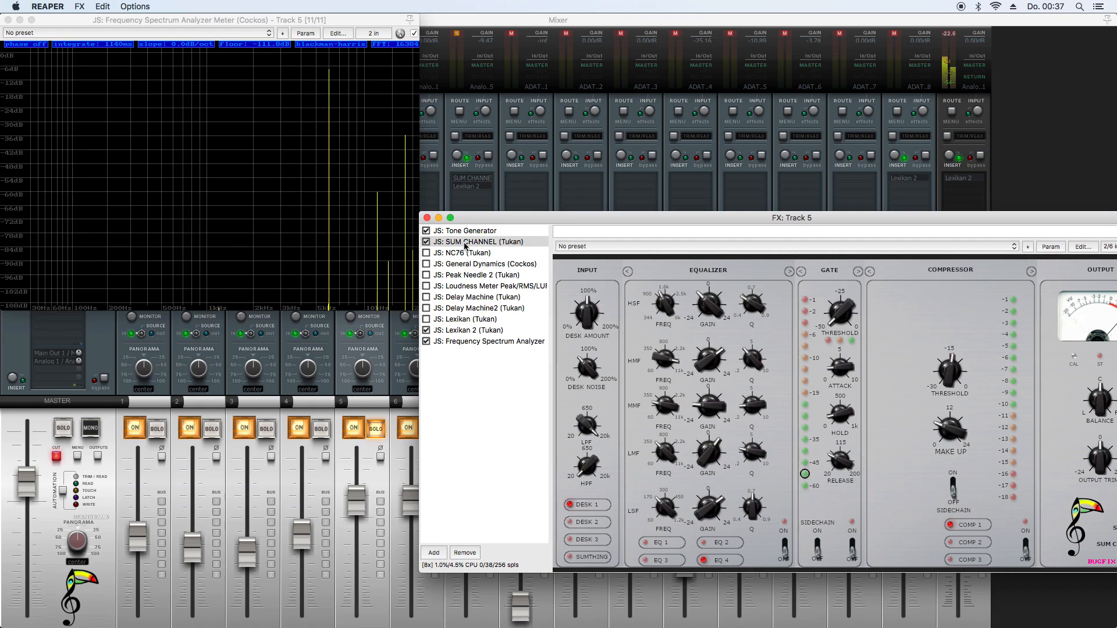
# Step: Choose FX instance oversampling up to ~192k for SUM CHANNEL again
pyautogui.rightClick(477, 242)
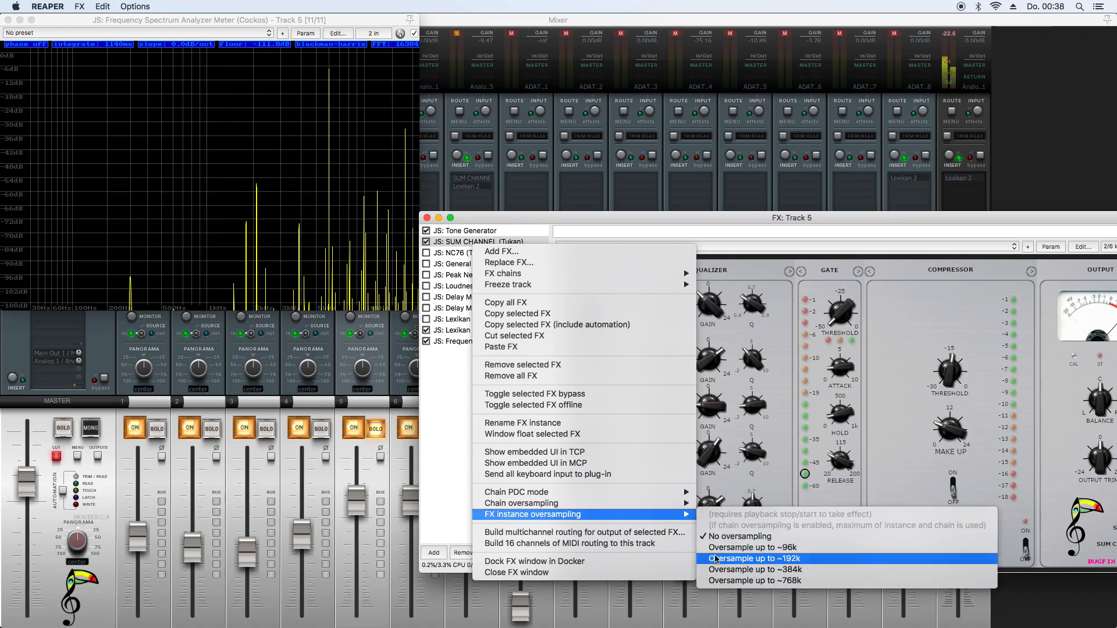
pyautogui.click(754, 558)
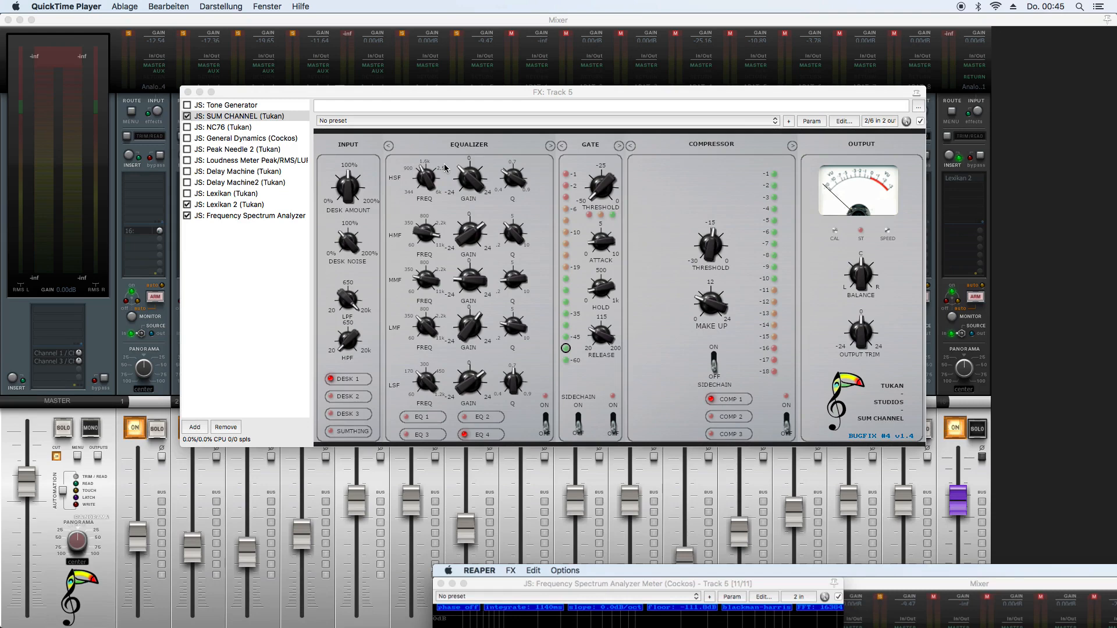
pyautogui.moveTo(490, 210)
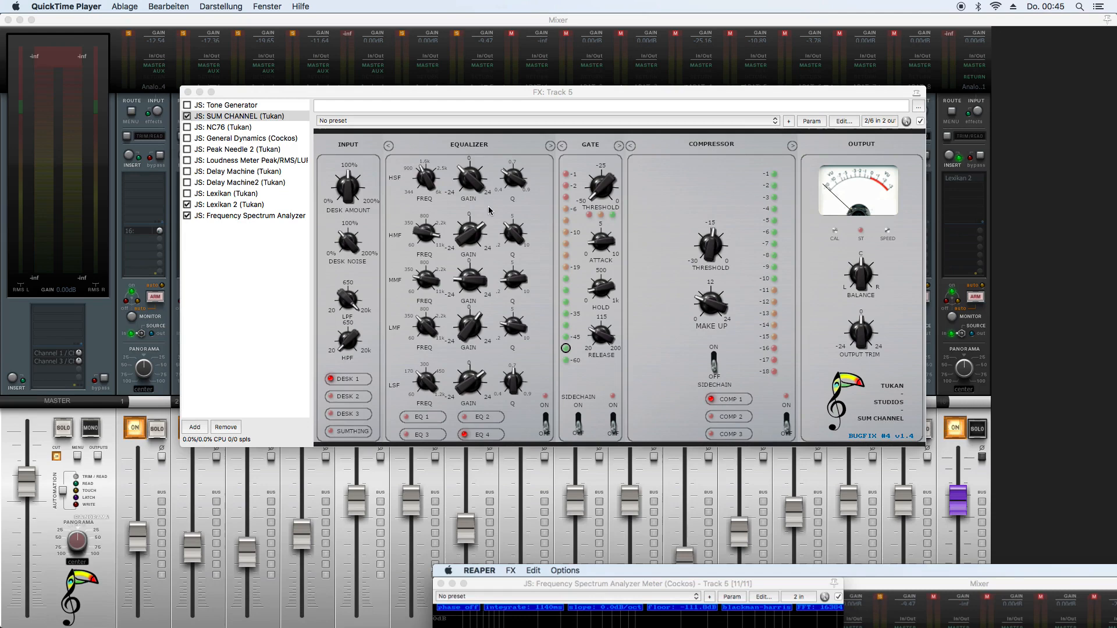
pyautogui.moveTo(868, 444)
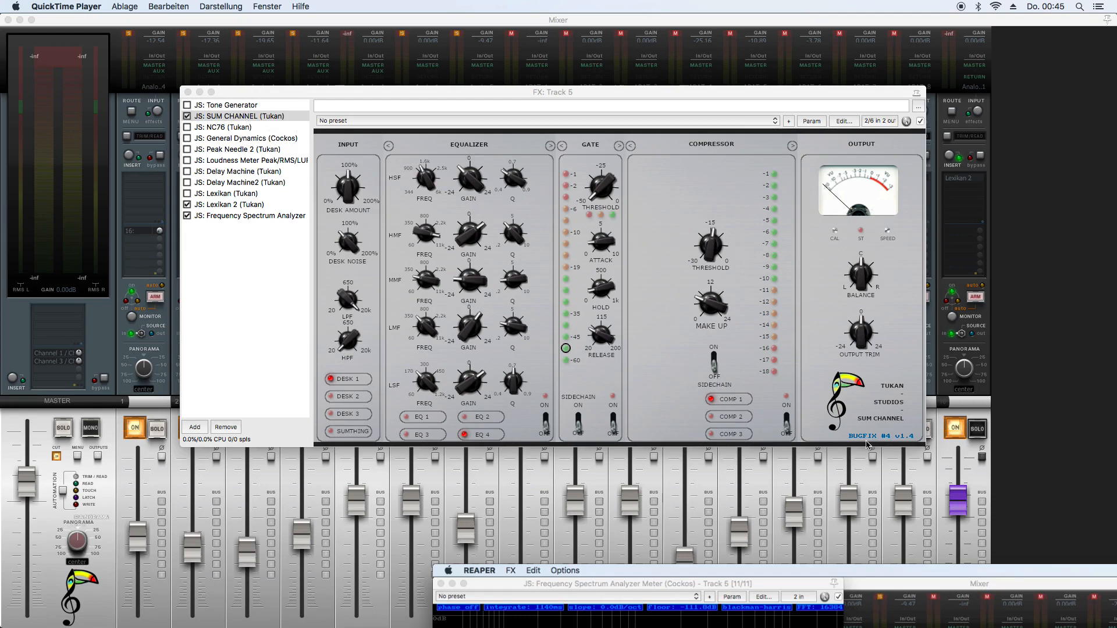
pyautogui.moveTo(862, 443)
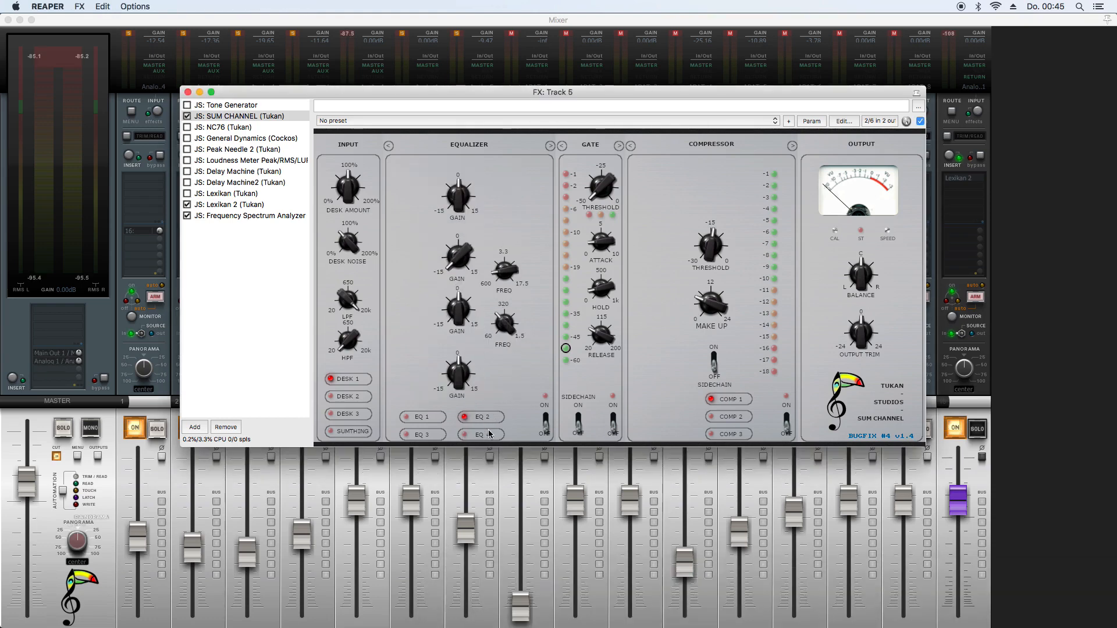
# Step: Return SUM CHANNEL's equalizer to the EQ 4 model and sweep the PEAK 2 FREQ knob
pyautogui.click(481, 434)
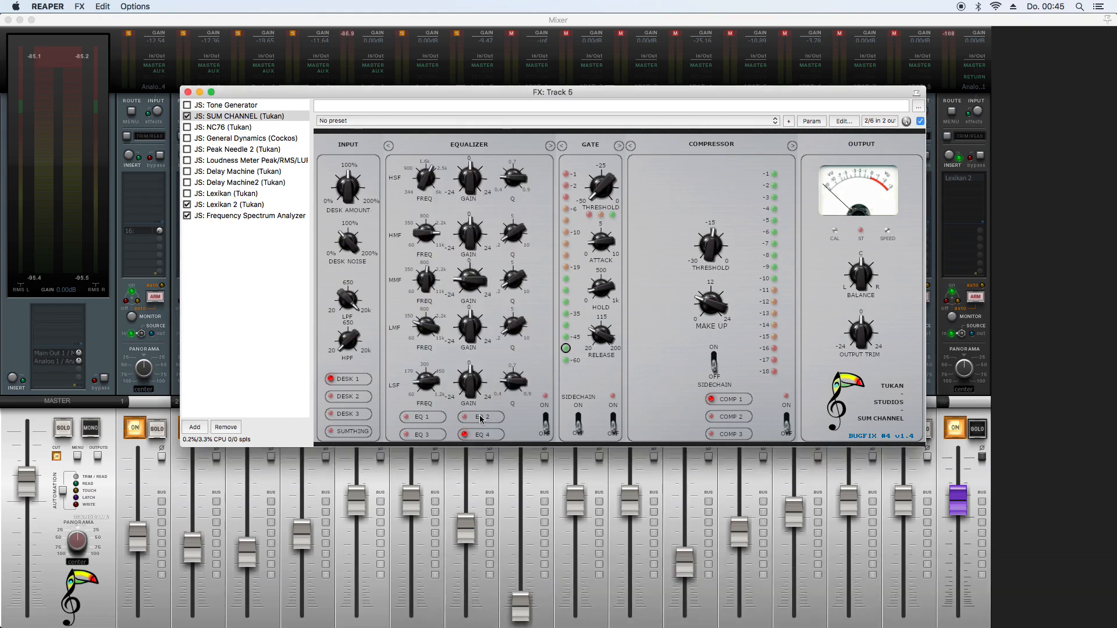
pyautogui.click(481, 417)
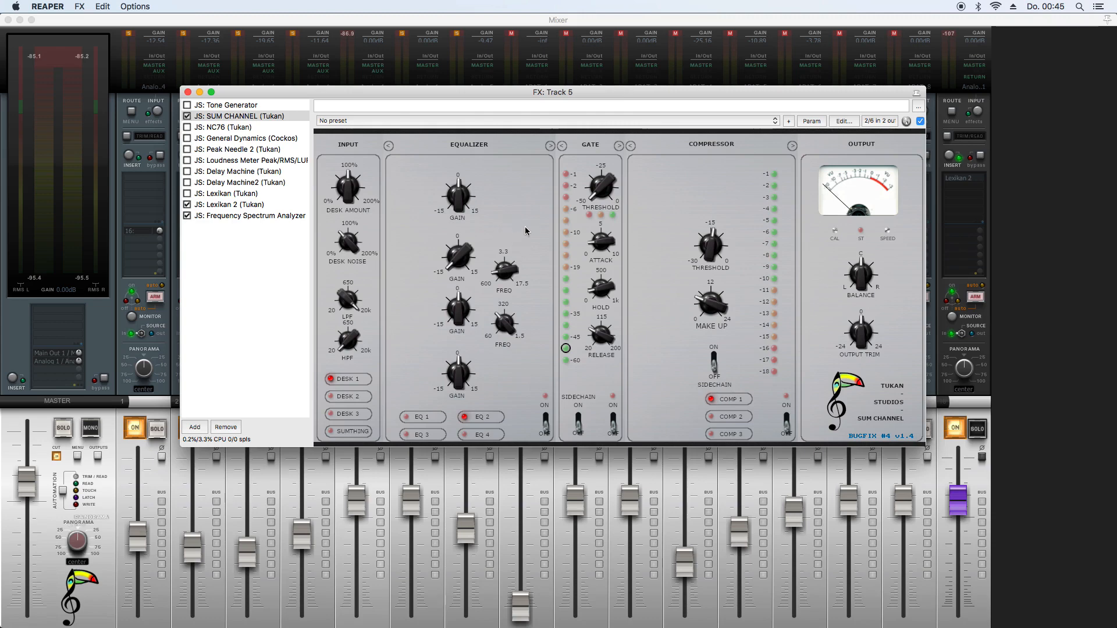
pyautogui.moveTo(510, 228)
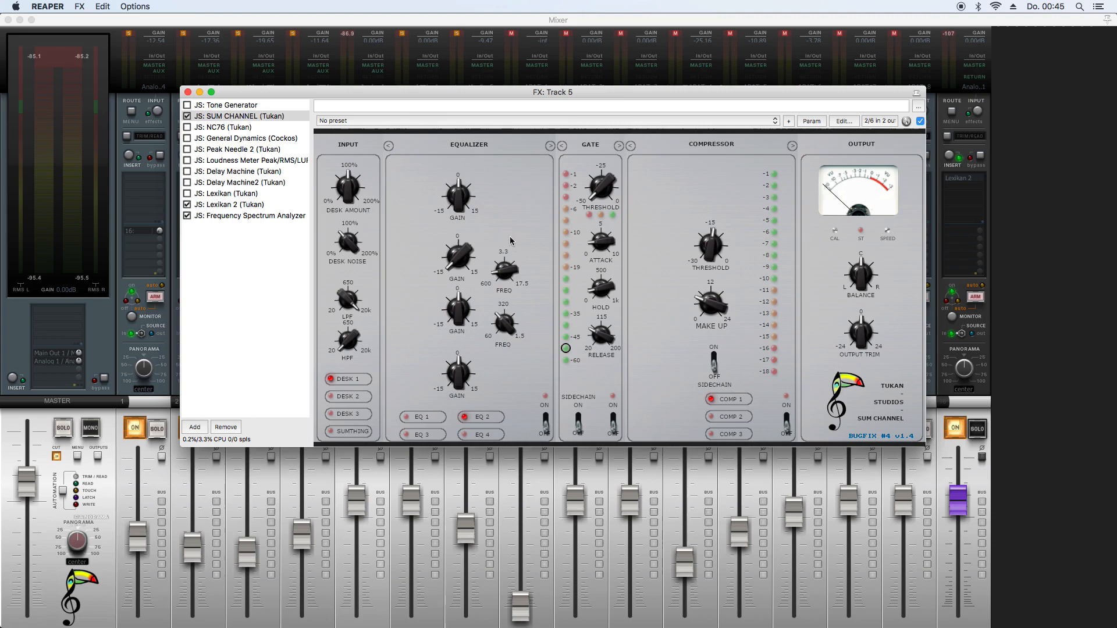
pyautogui.moveTo(523, 226)
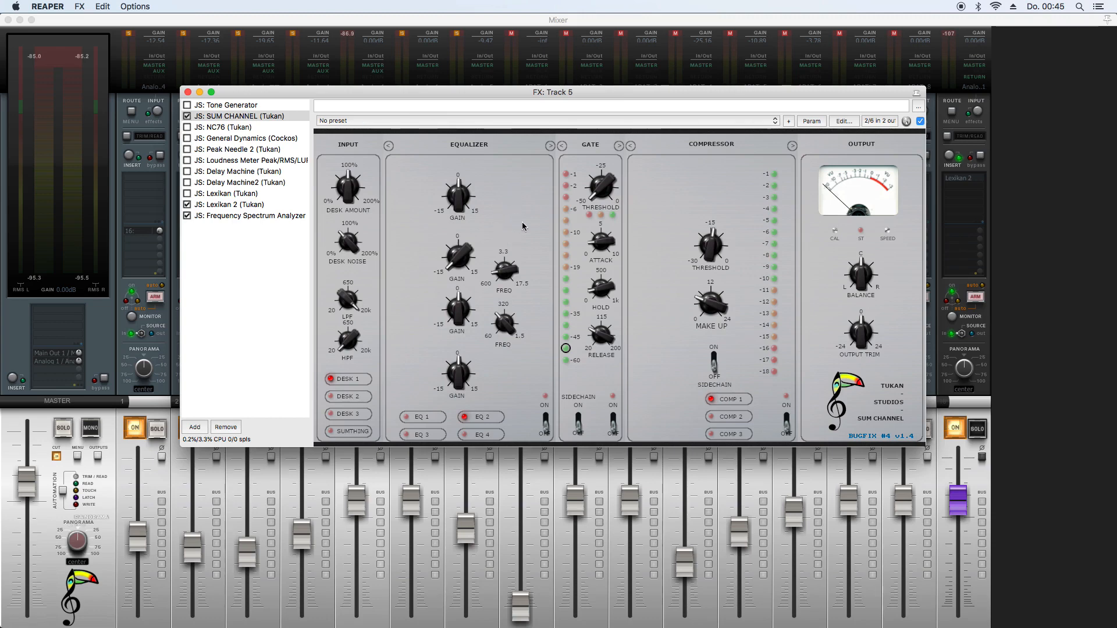
pyautogui.moveTo(511, 276)
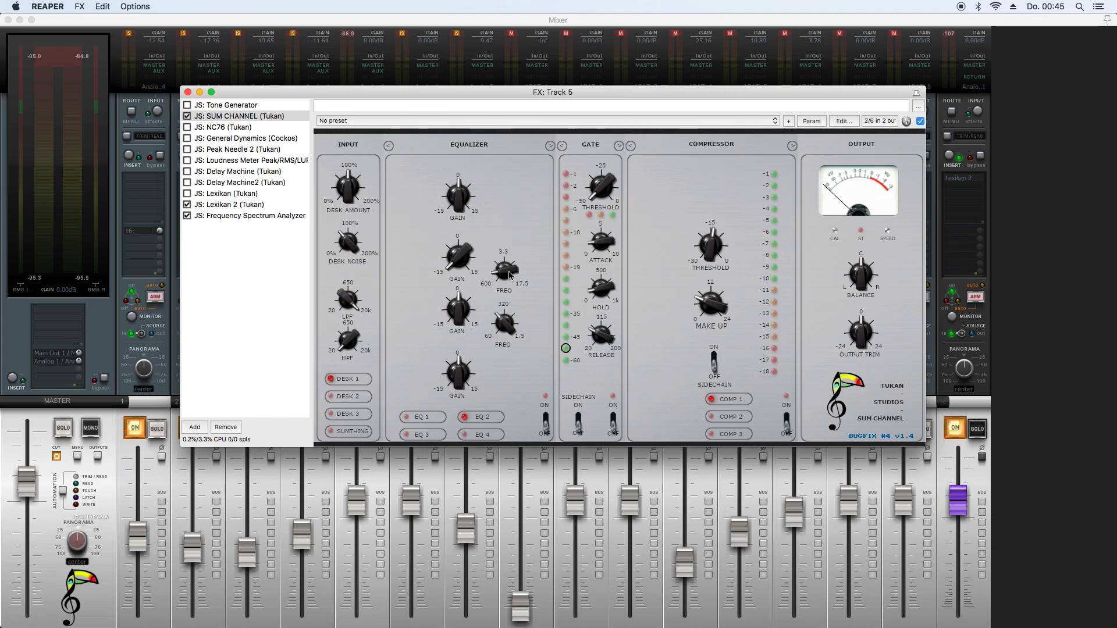
pyautogui.moveTo(503, 275); pyautogui.dragTo(504, 267)
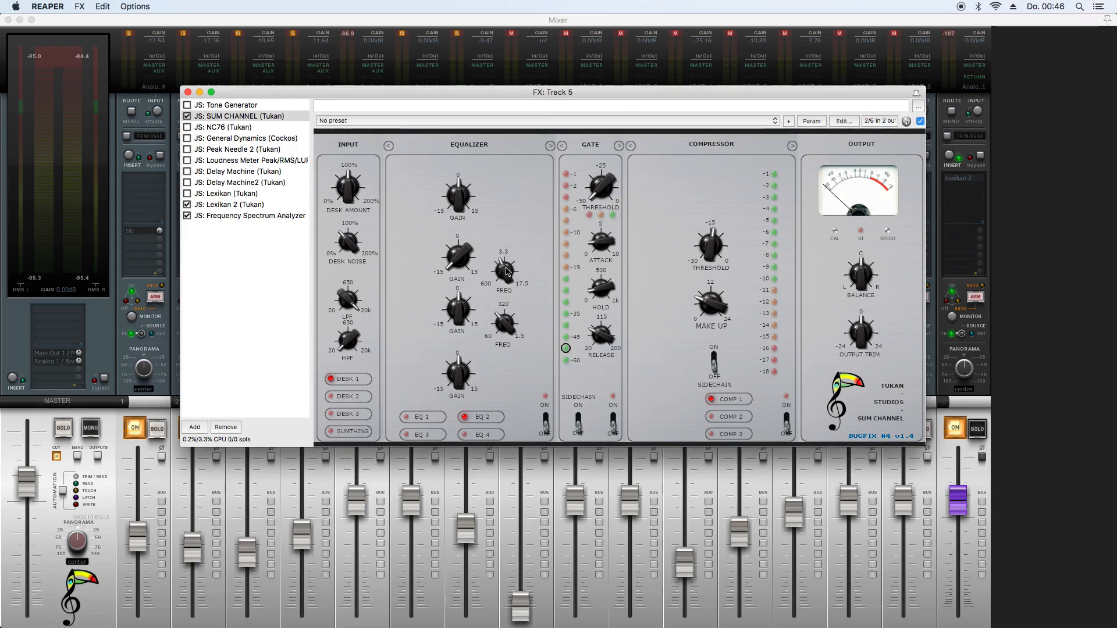
pyautogui.moveTo(509, 233)
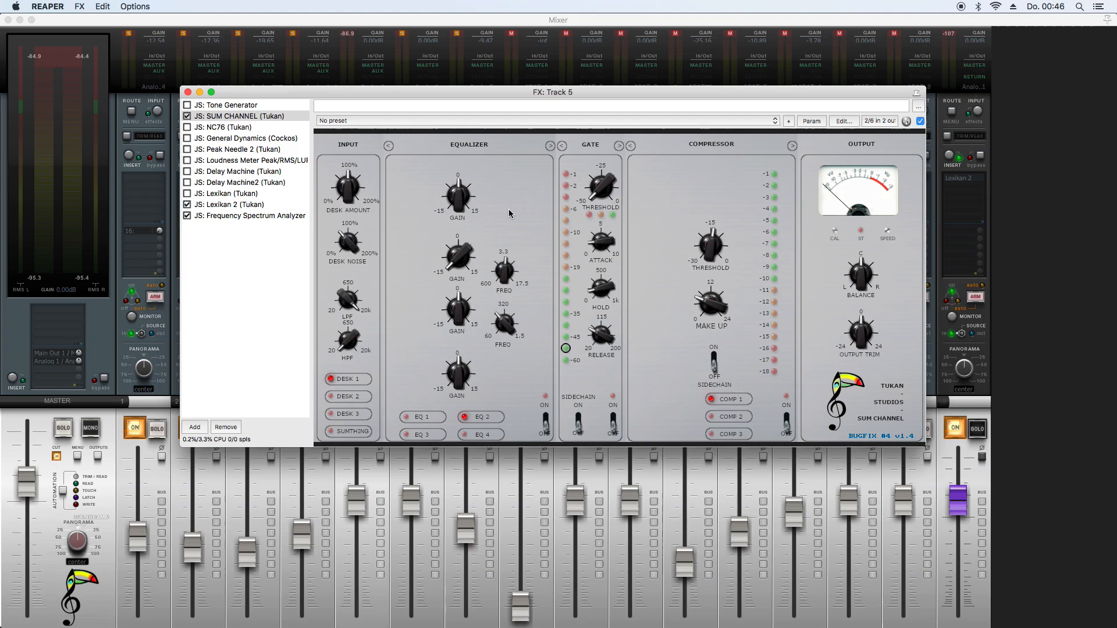
pyautogui.moveTo(519, 218)
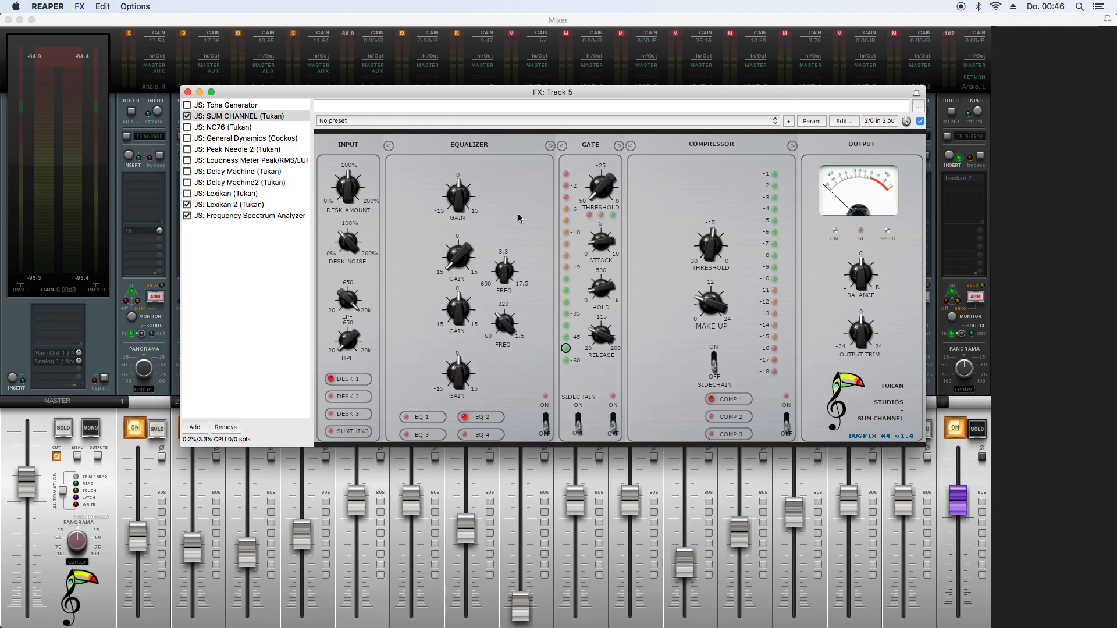
pyautogui.click(812, 120)
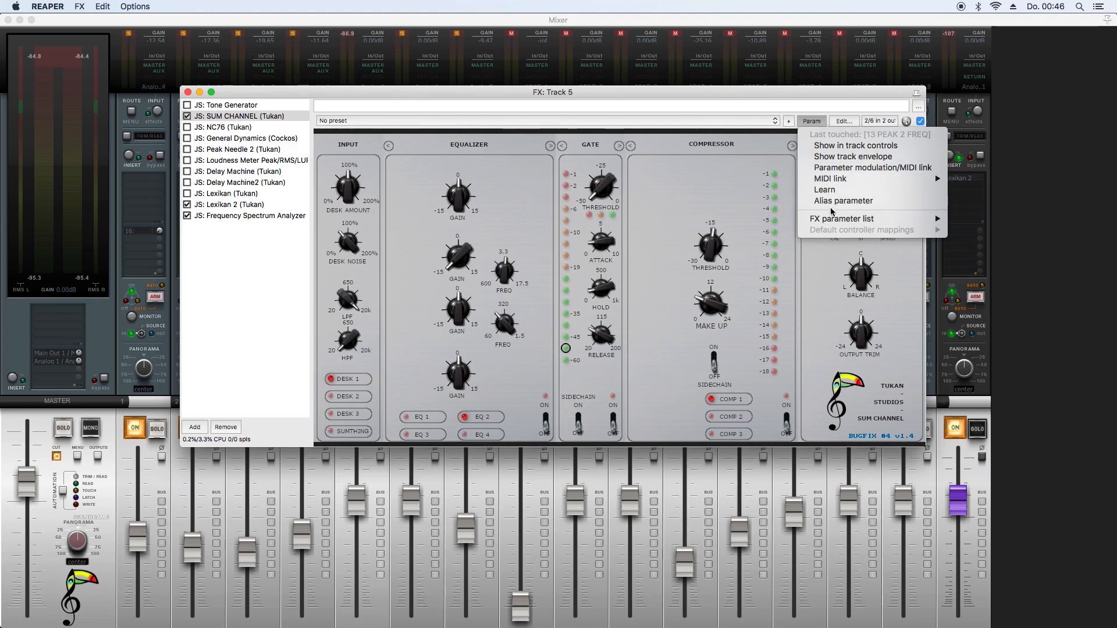
pyautogui.moveTo(840, 219)
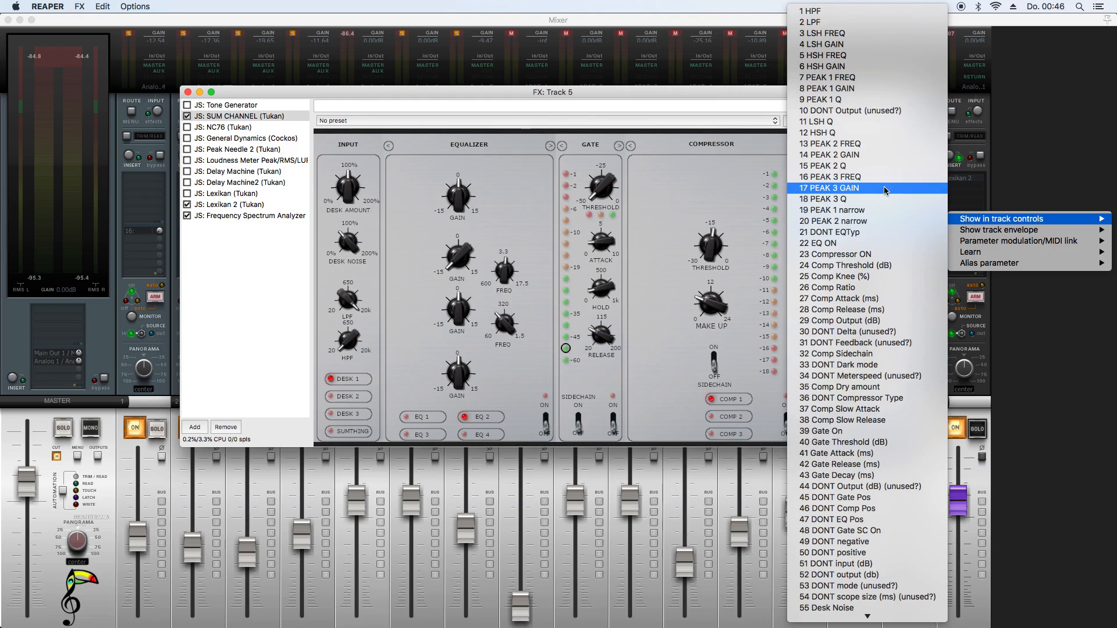
pyautogui.moveTo(849, 331)
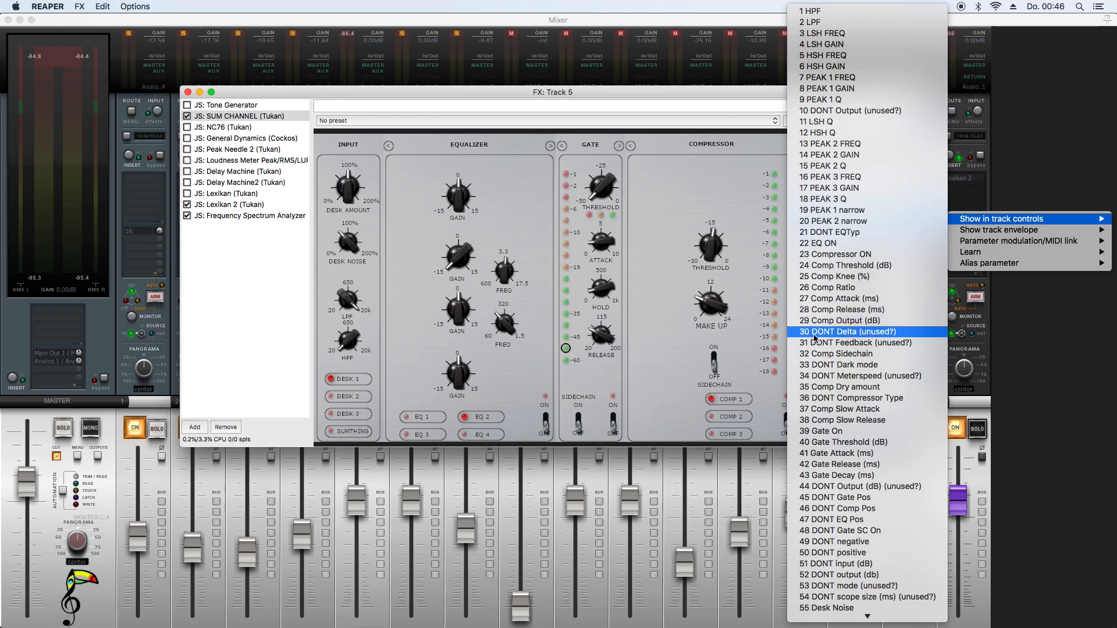
pyautogui.moveTo(836, 335)
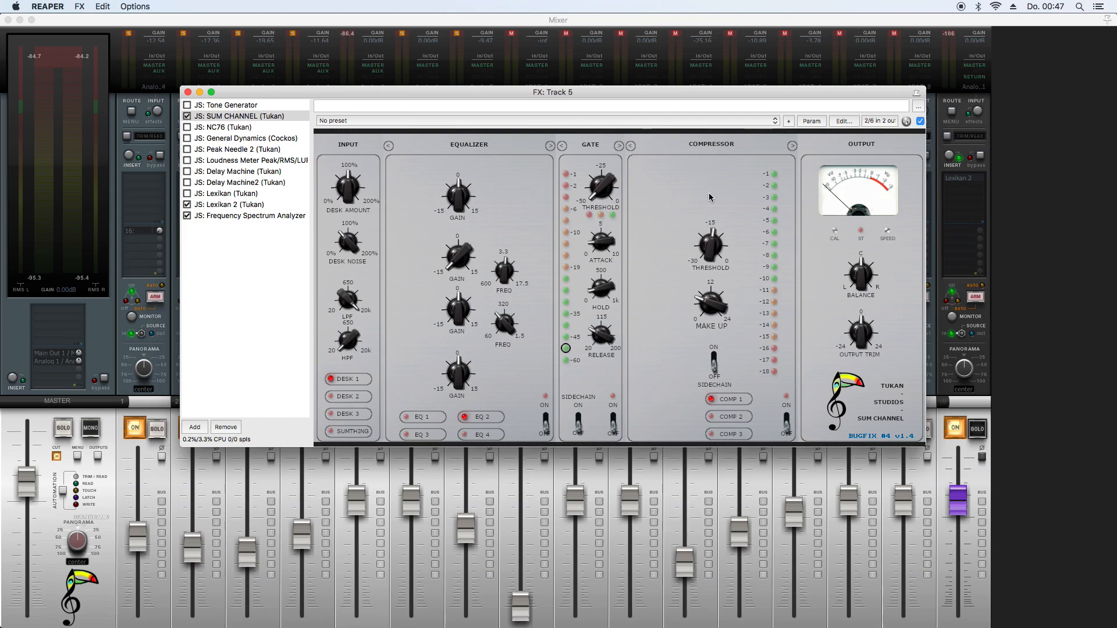
pyautogui.click(242, 115)
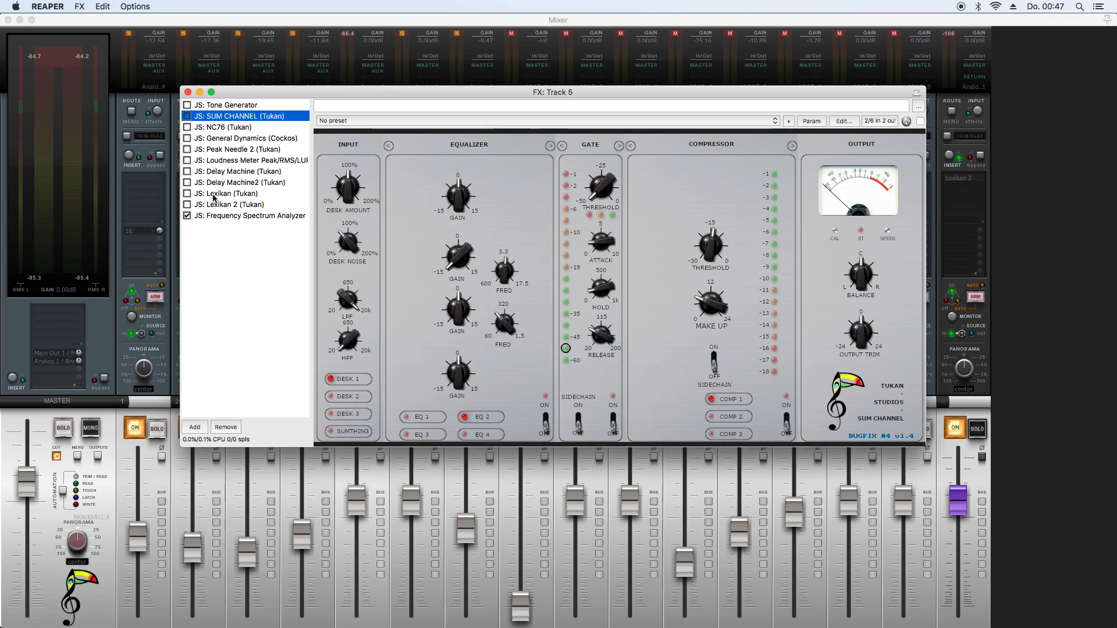
# Step: Select the original JS: Lexikan (Tukan) reverb and enable it on Track 5
pyautogui.click(229, 194)
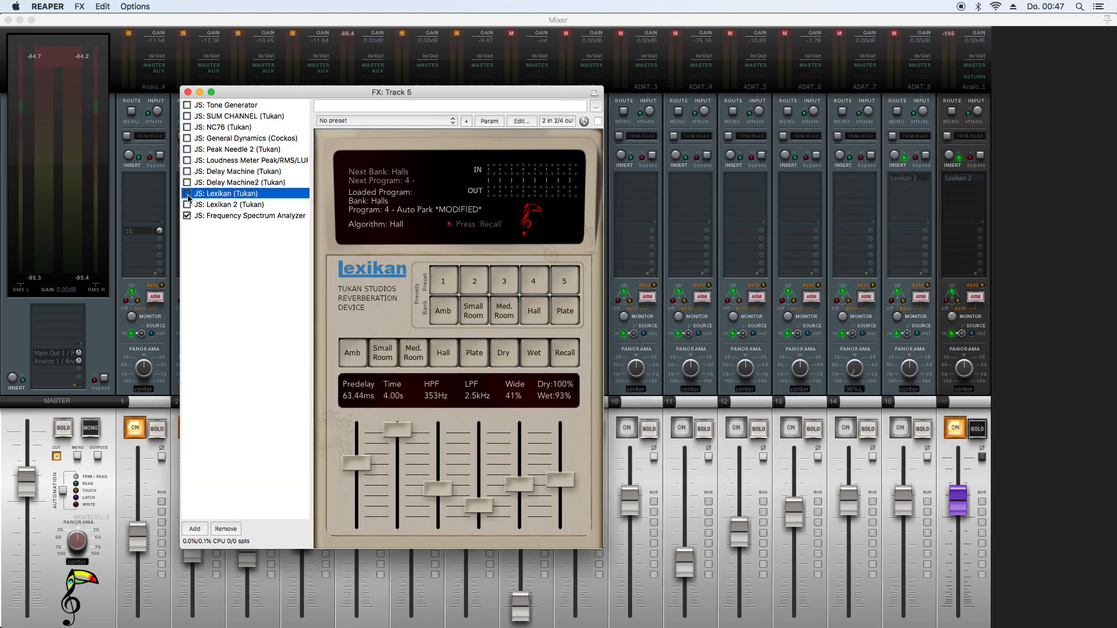
pyautogui.click(187, 195)
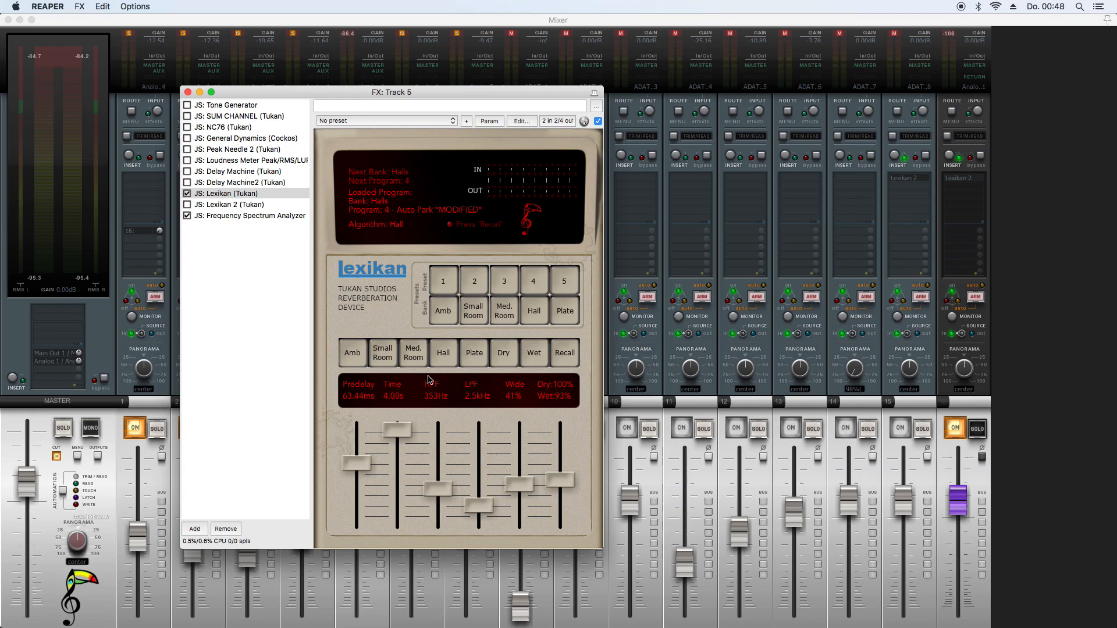
pyautogui.moveTo(506, 197)
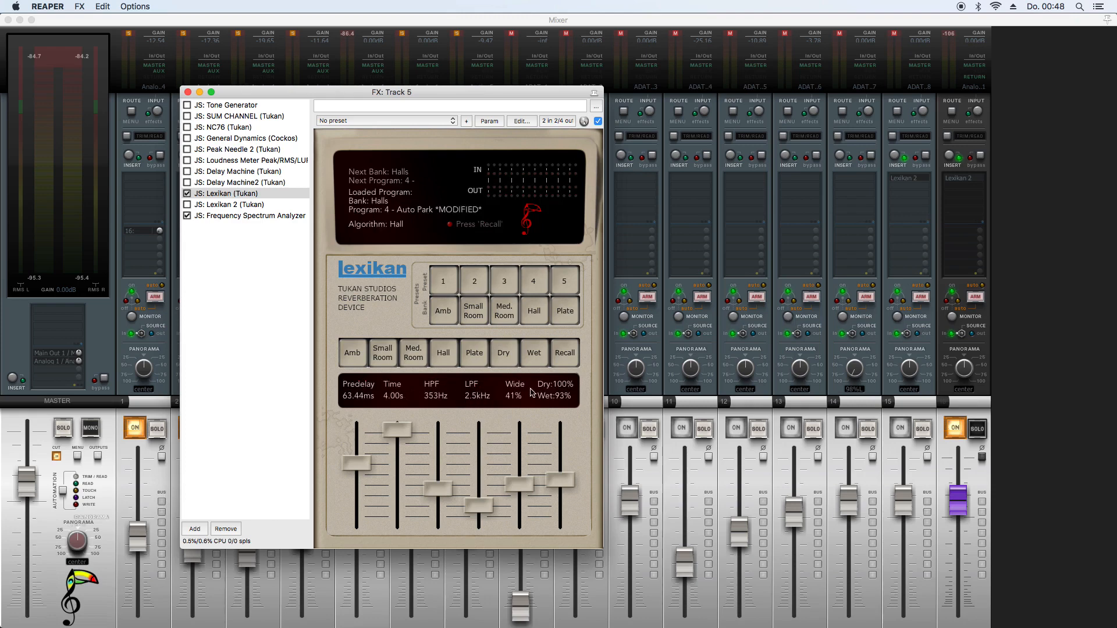
pyautogui.moveTo(480, 397)
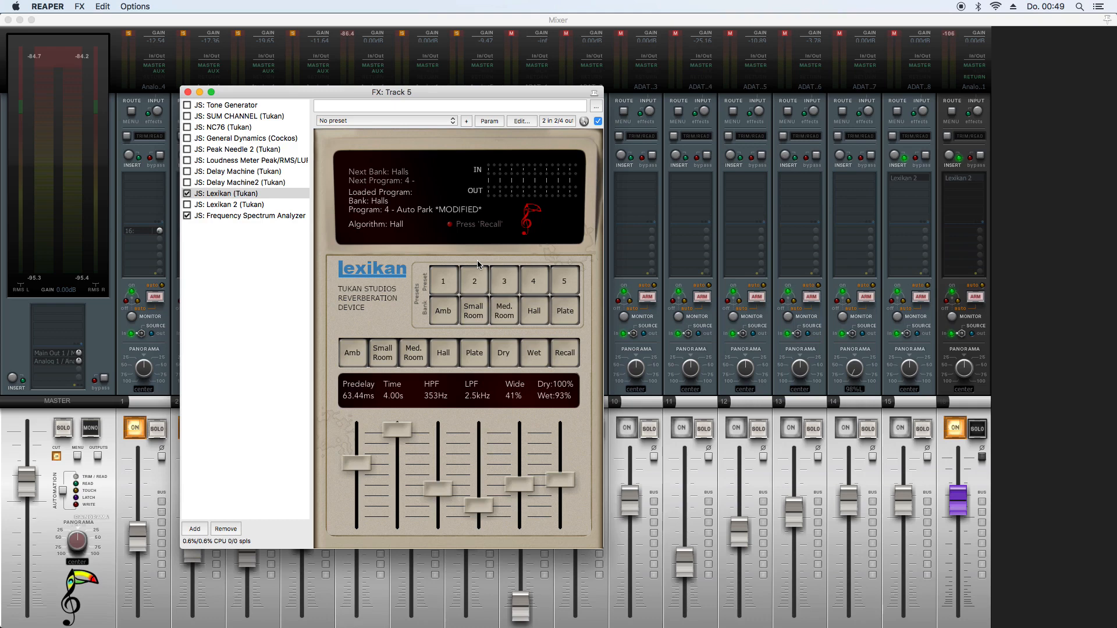
pyautogui.moveTo(337, 191)
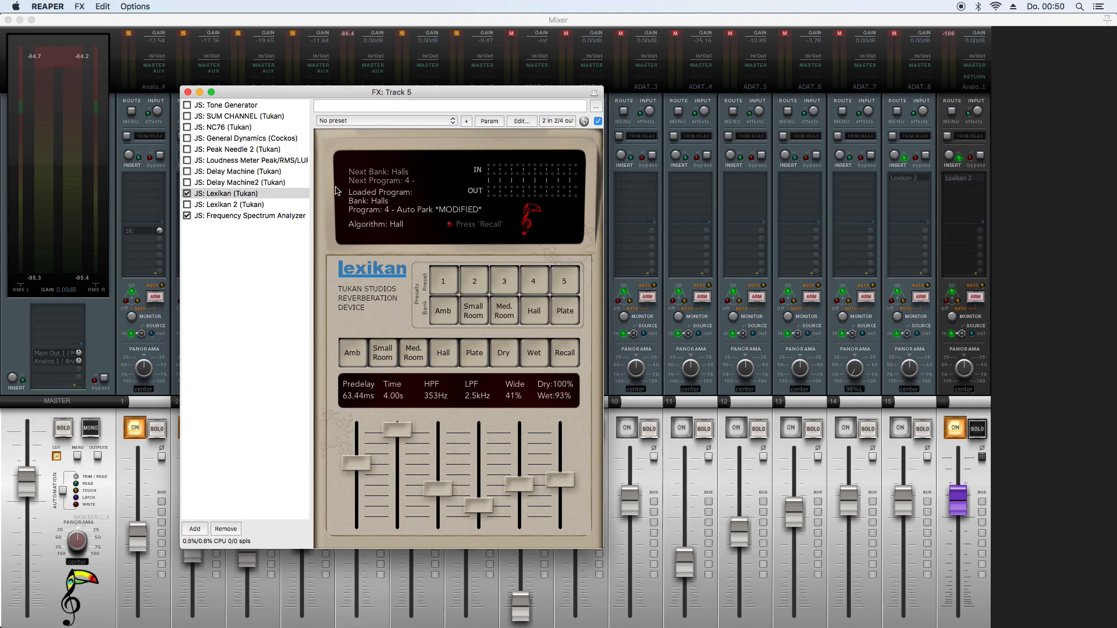
pyautogui.moveTo(591, 242)
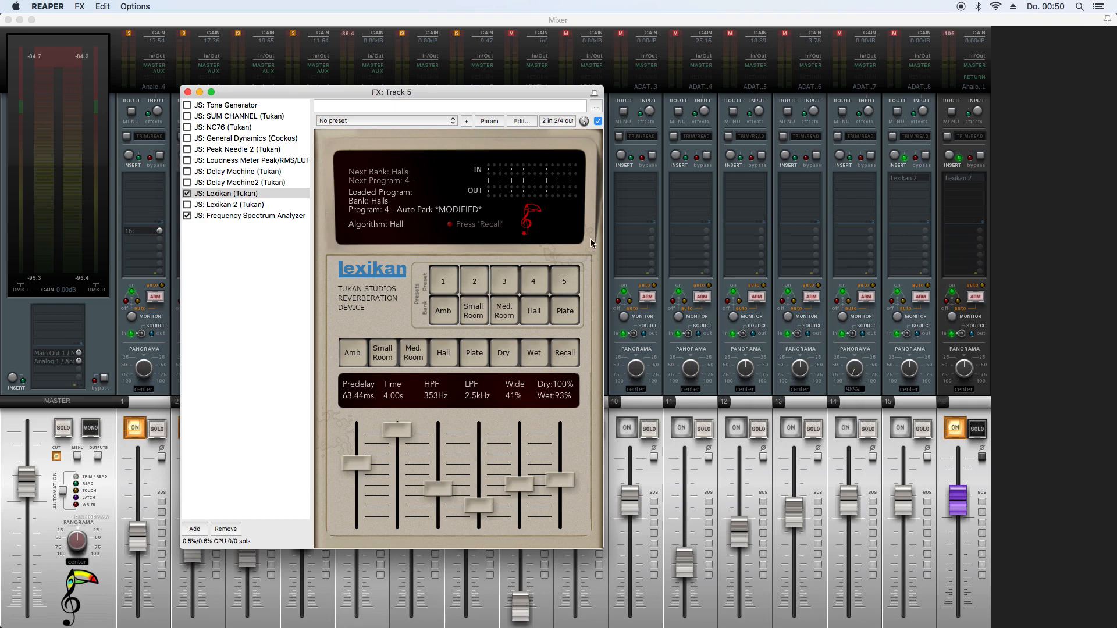
pyautogui.moveTo(338, 229)
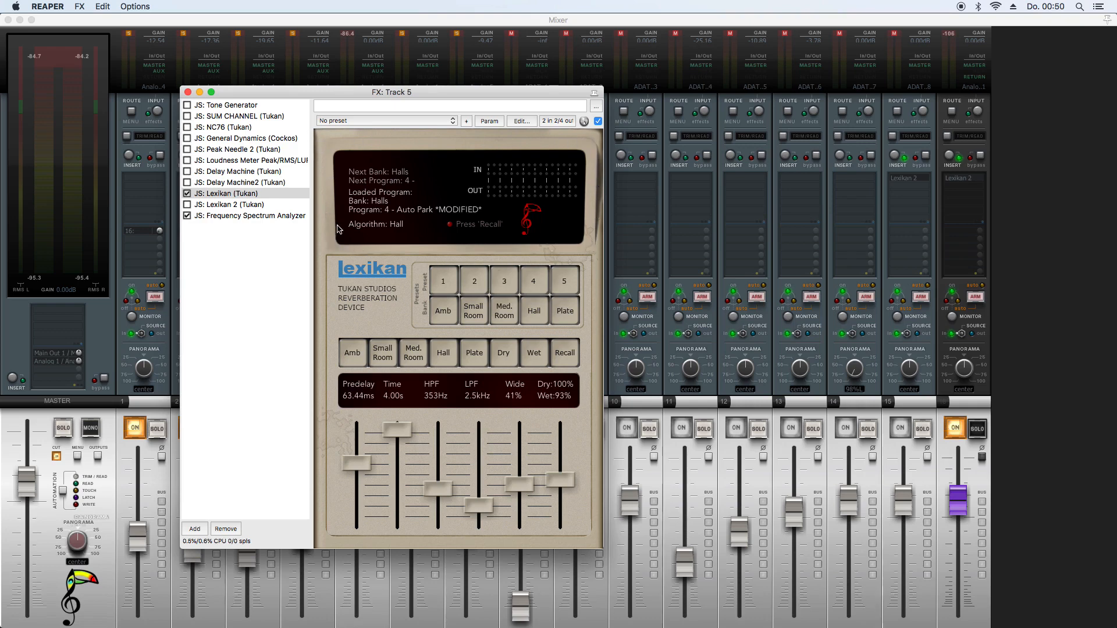
pyautogui.moveTo(586, 239)
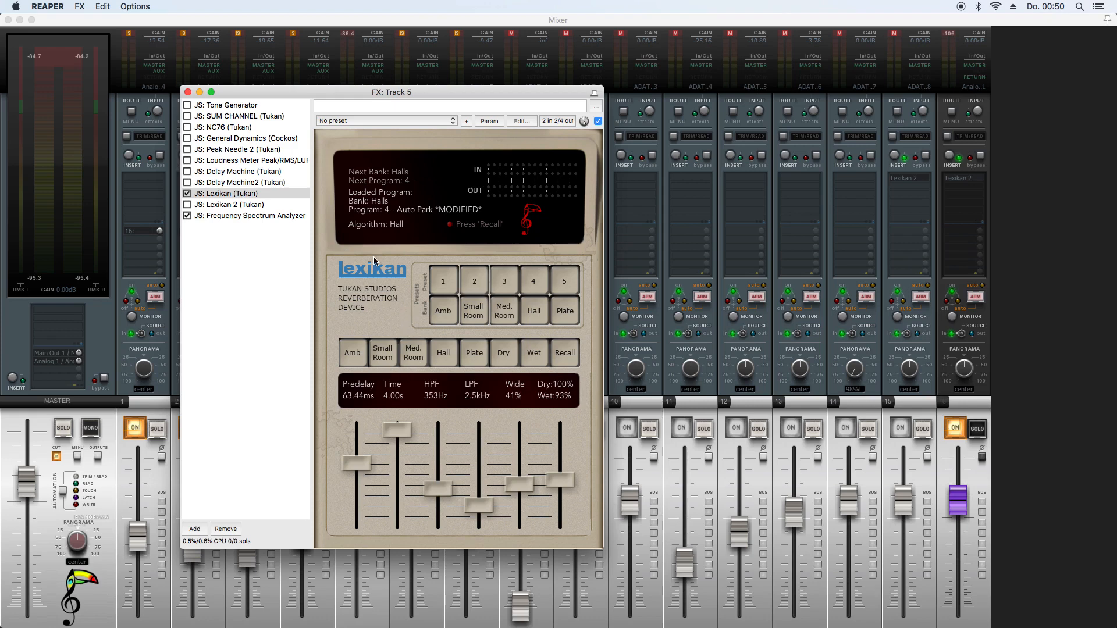
pyautogui.moveTo(343, 230)
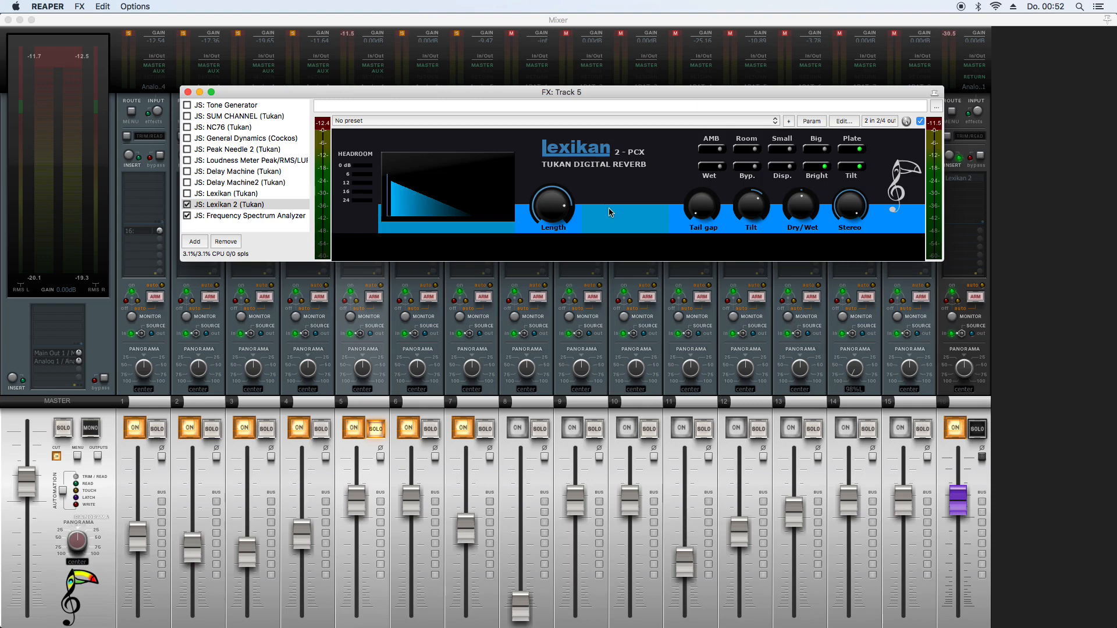
pyautogui.moveTo(901, 185)
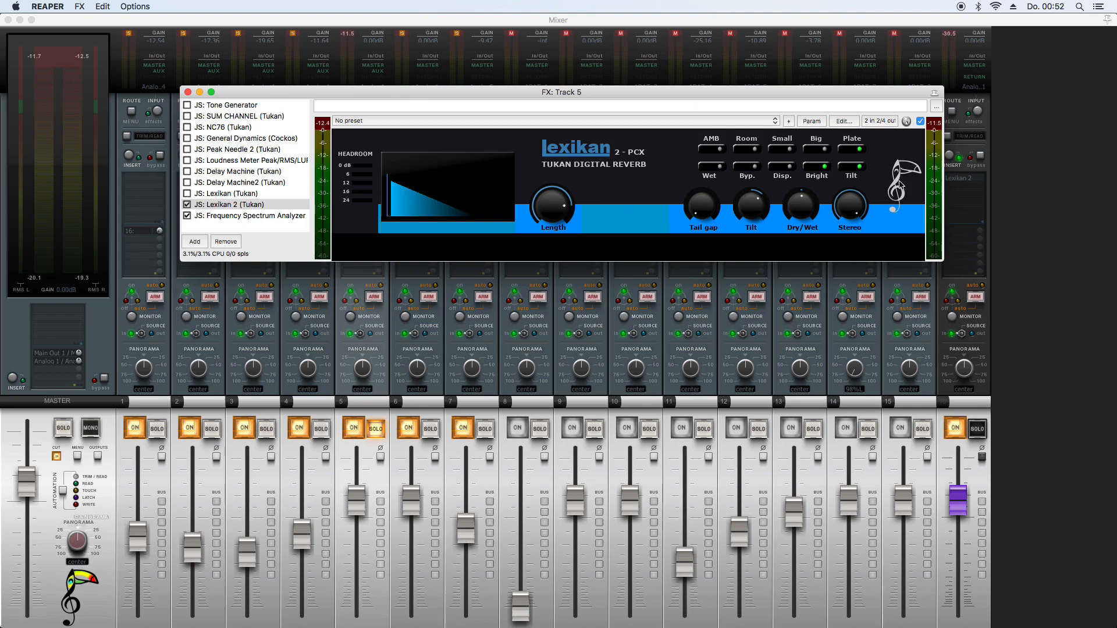
pyautogui.moveTo(875, 171)
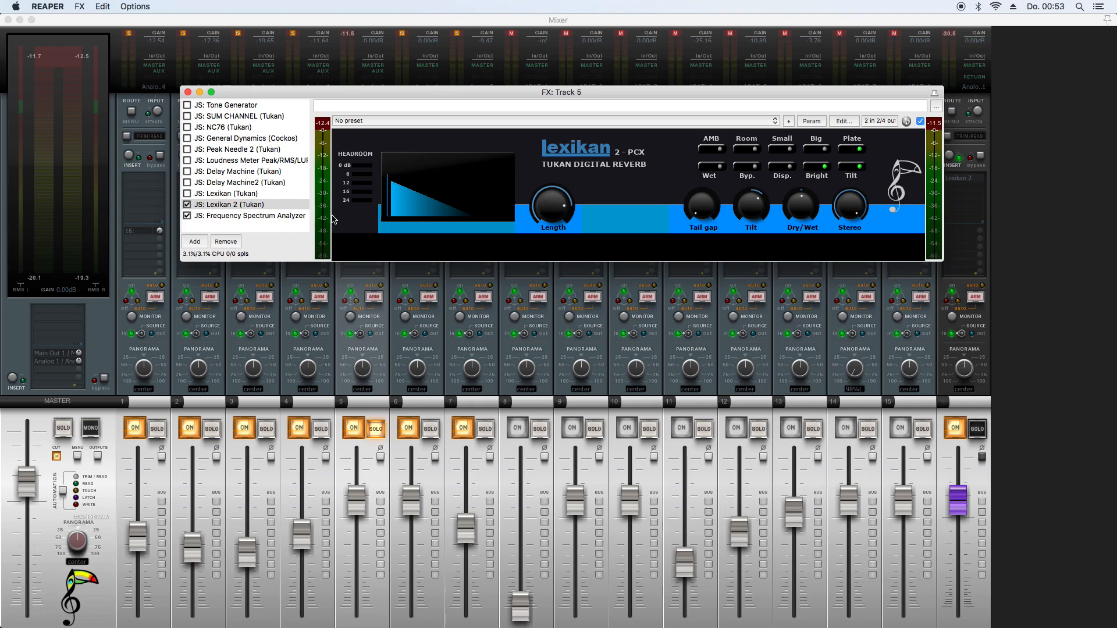
# Step: Select JS: Lexikan 2 (Tukan) to display its reverb interface
pyautogui.click(242, 205)
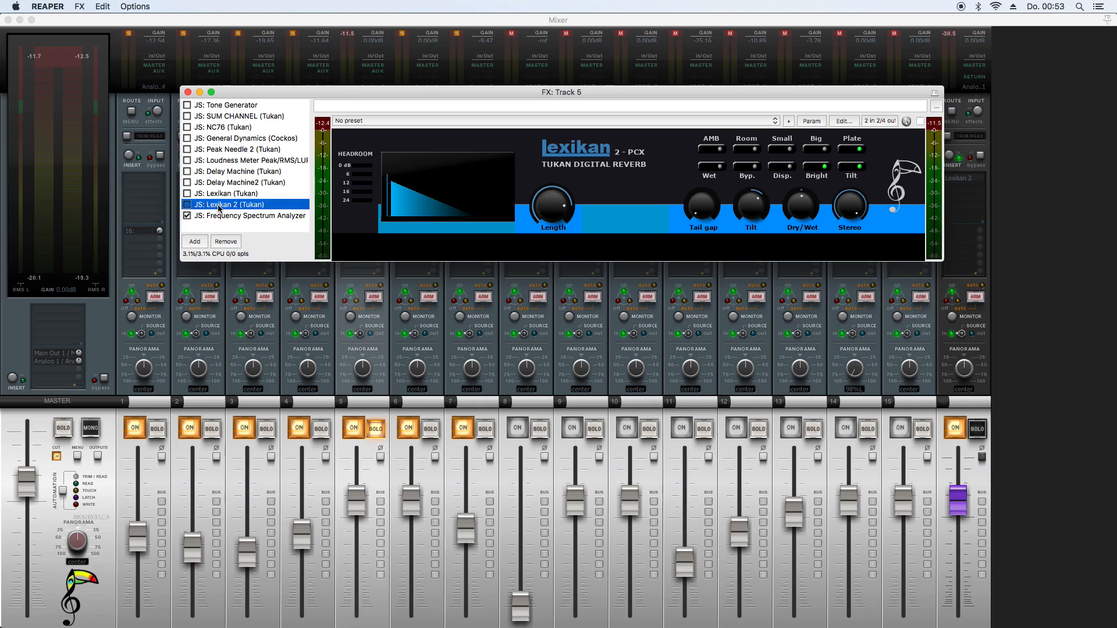
# Step: Switch to Delay Machine and lengthen its TIME to 3000 ms
pyautogui.click(241, 171)
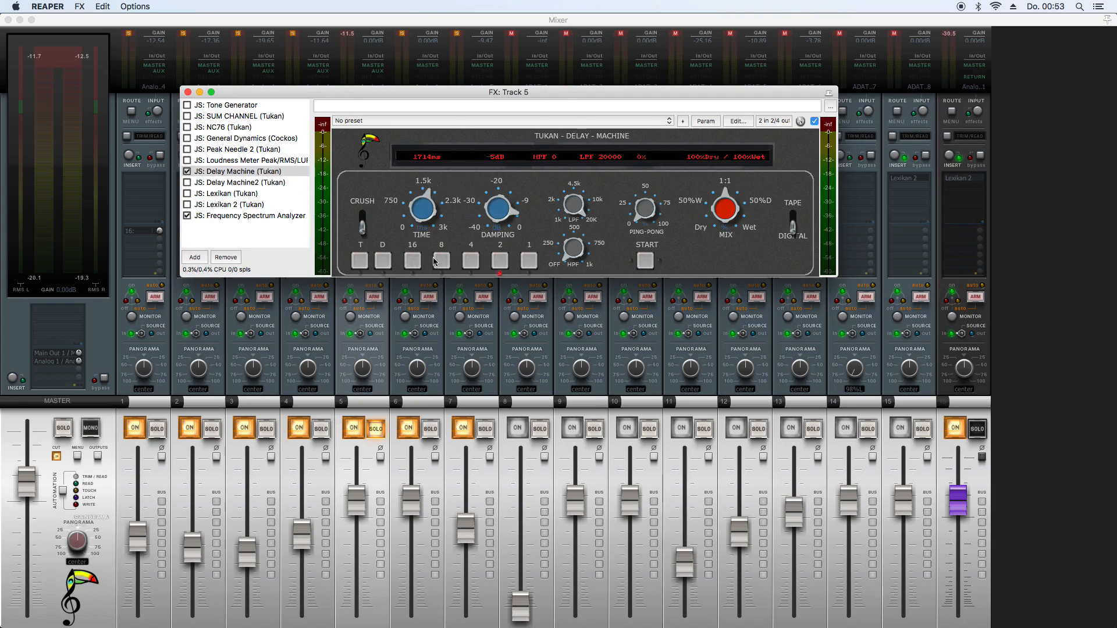
pyautogui.moveTo(499, 263)
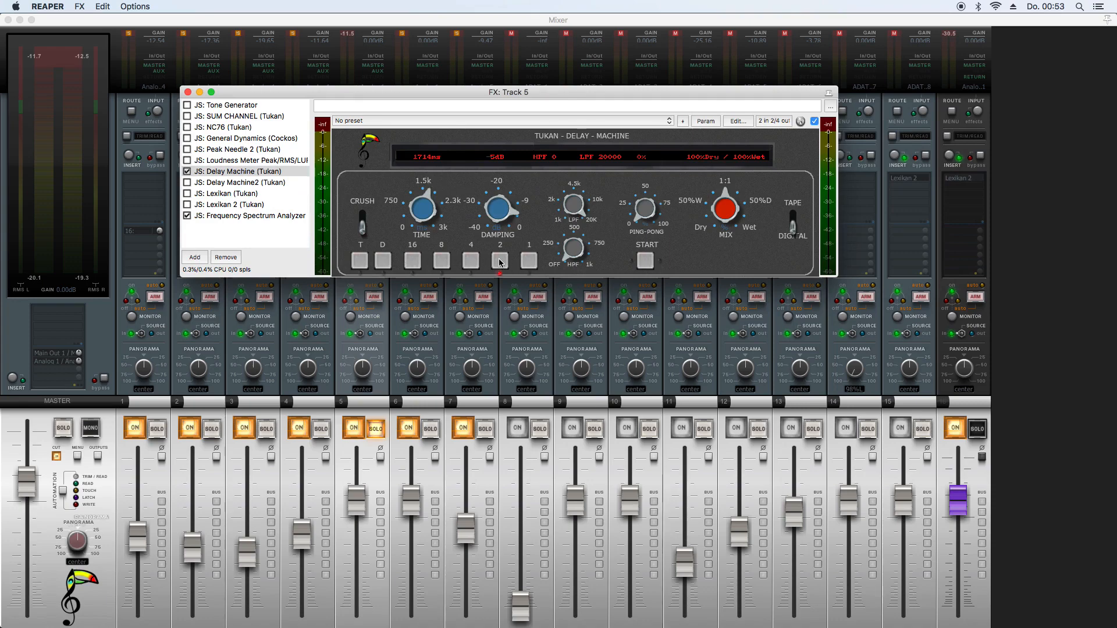
pyautogui.moveTo(417, 169)
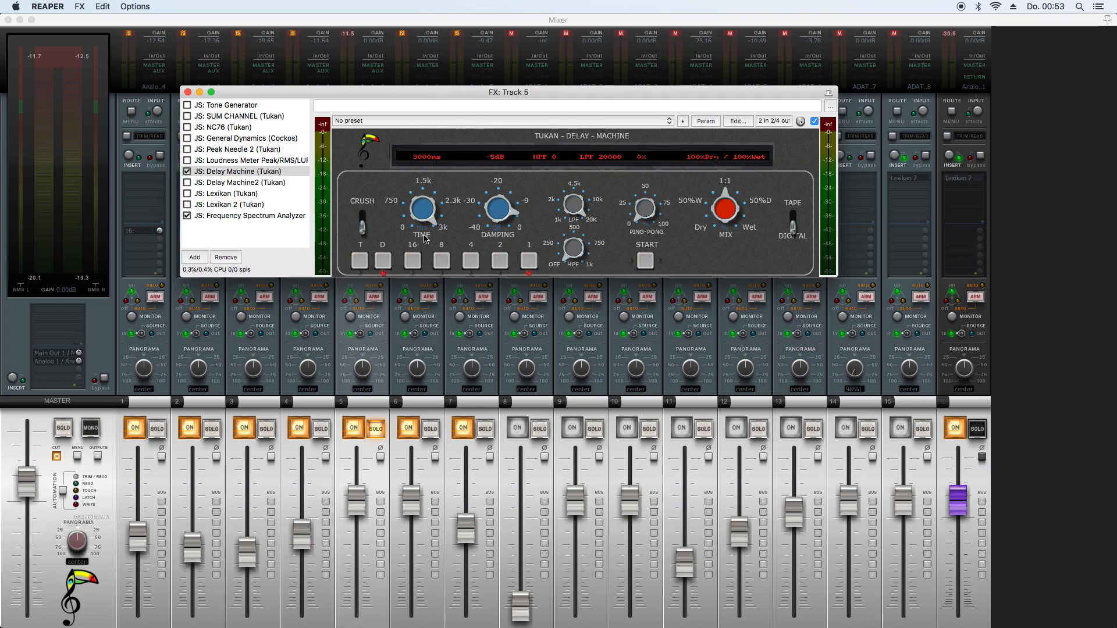
pyautogui.moveTo(422, 208); pyautogui.dragTo(423, 228)
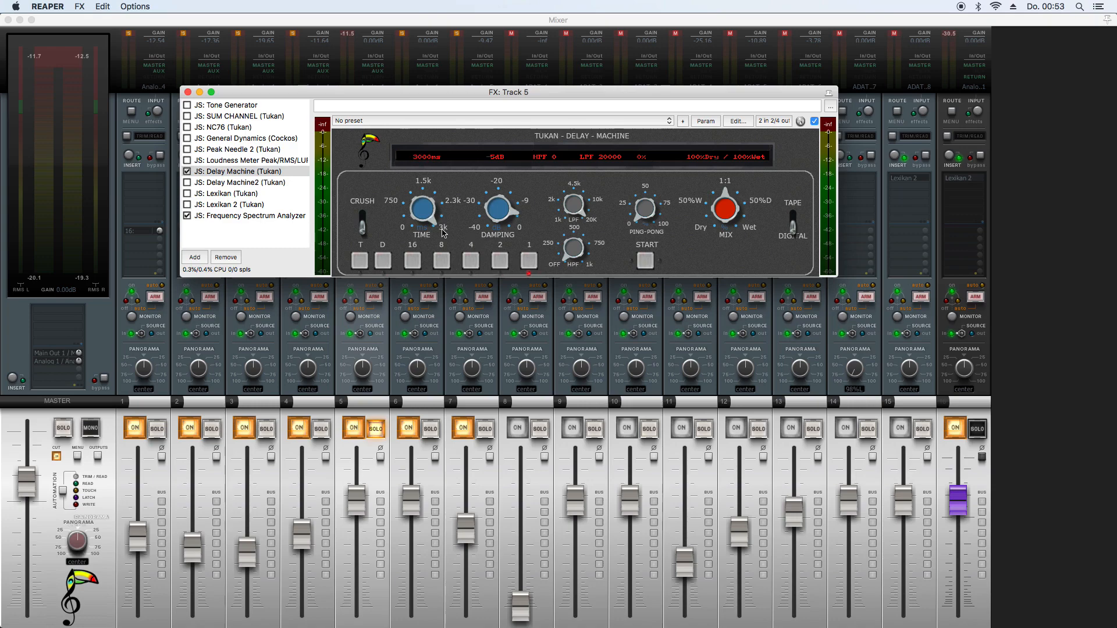
pyautogui.moveTo(420, 164)
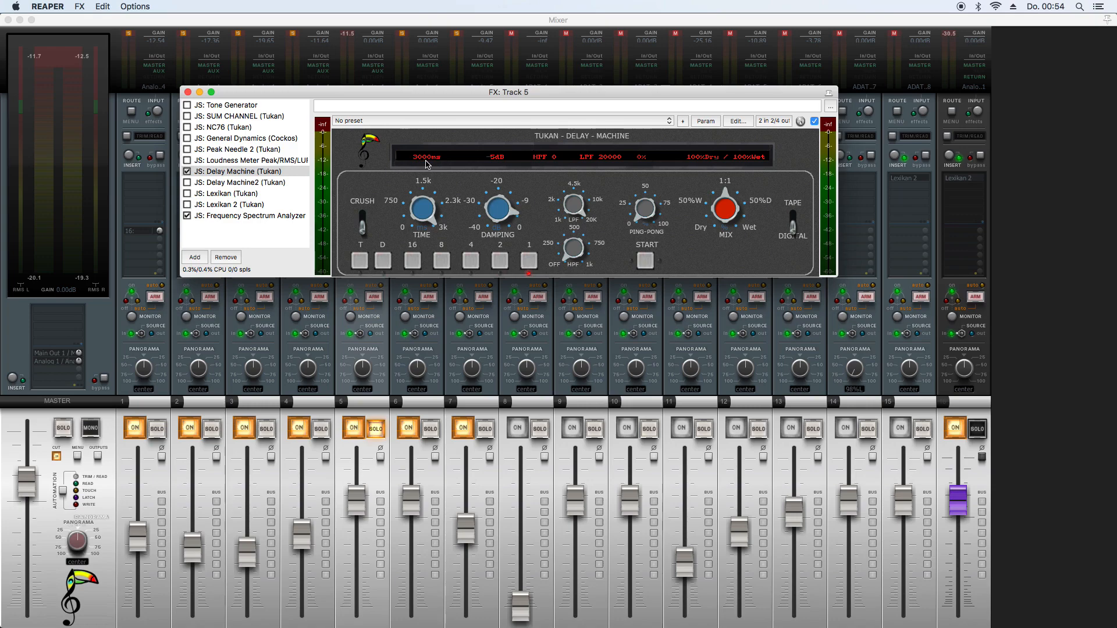
pyautogui.click(249, 148)
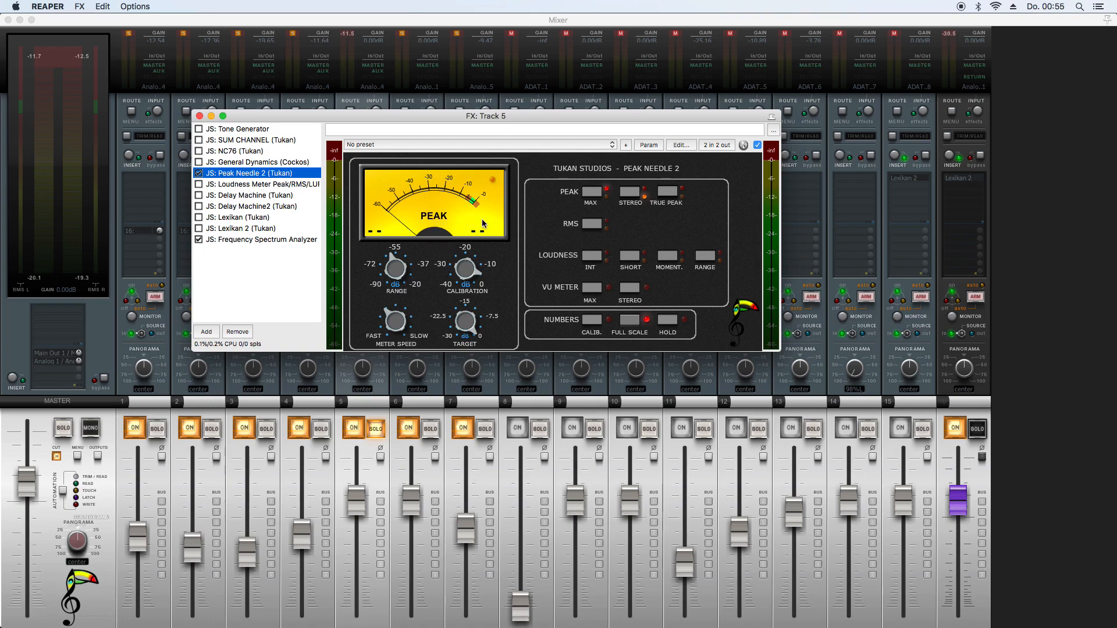
pyautogui.moveTo(465, 229)
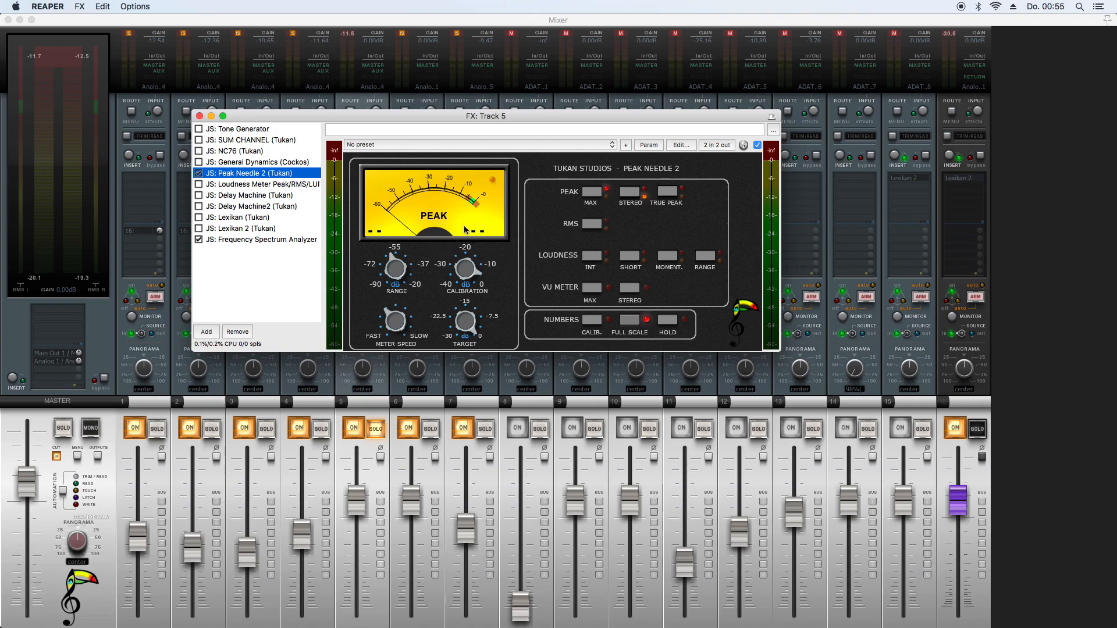
pyautogui.moveTo(519, 281)
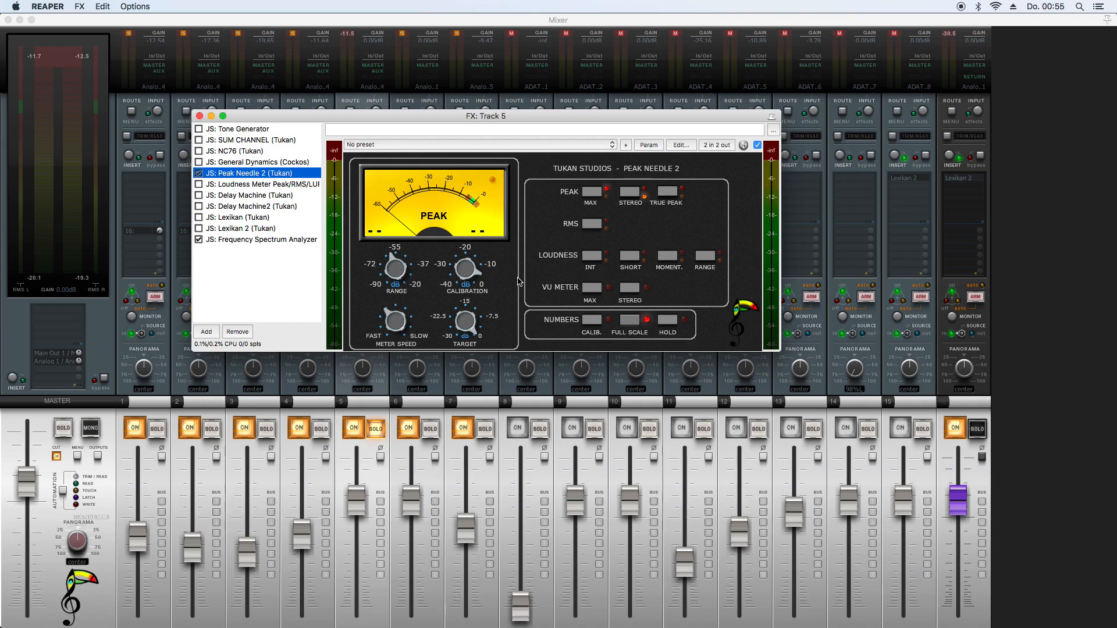
pyautogui.moveTo(471, 207)
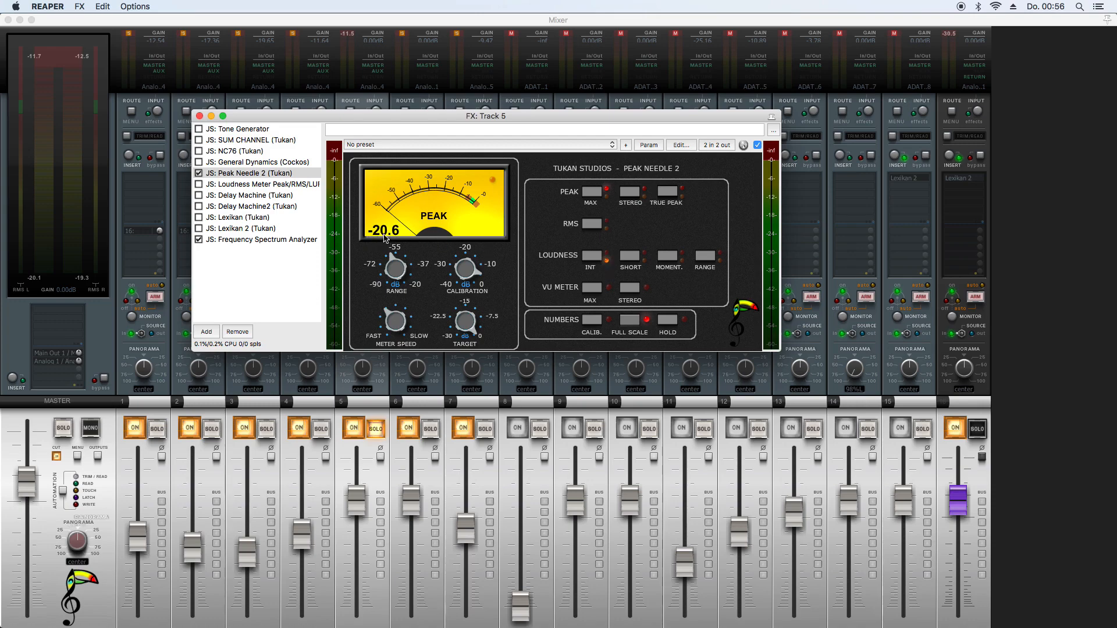
pyautogui.moveTo(605, 191)
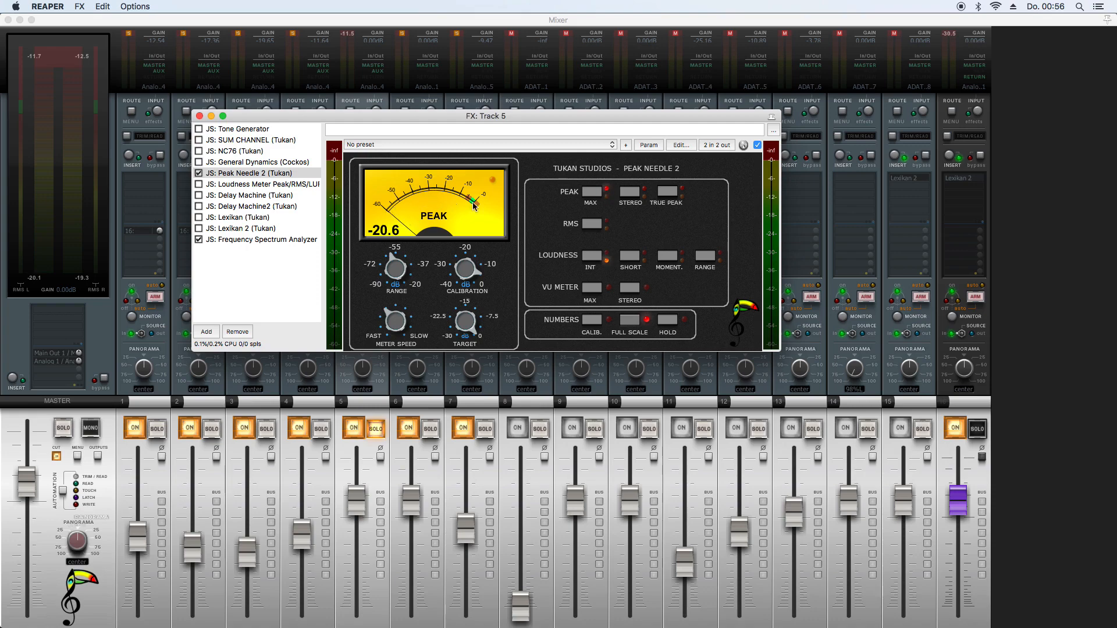
pyautogui.moveTo(629, 210)
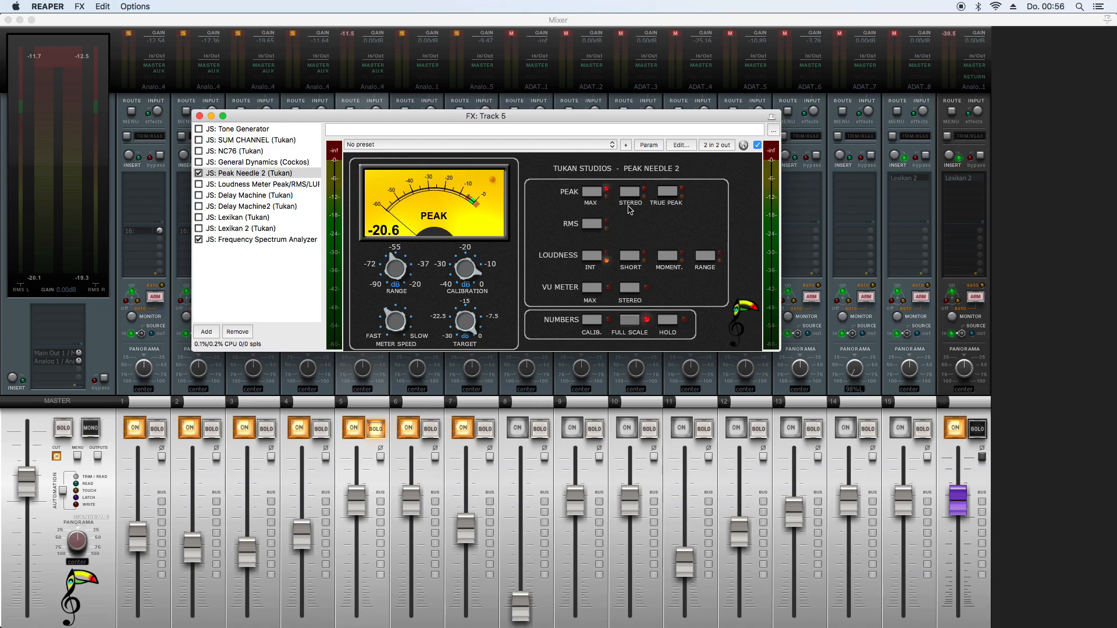
# Step: Try RMS, then set Peak Needle 2 to short-term loudness (LU S)
pyautogui.click(589, 223)
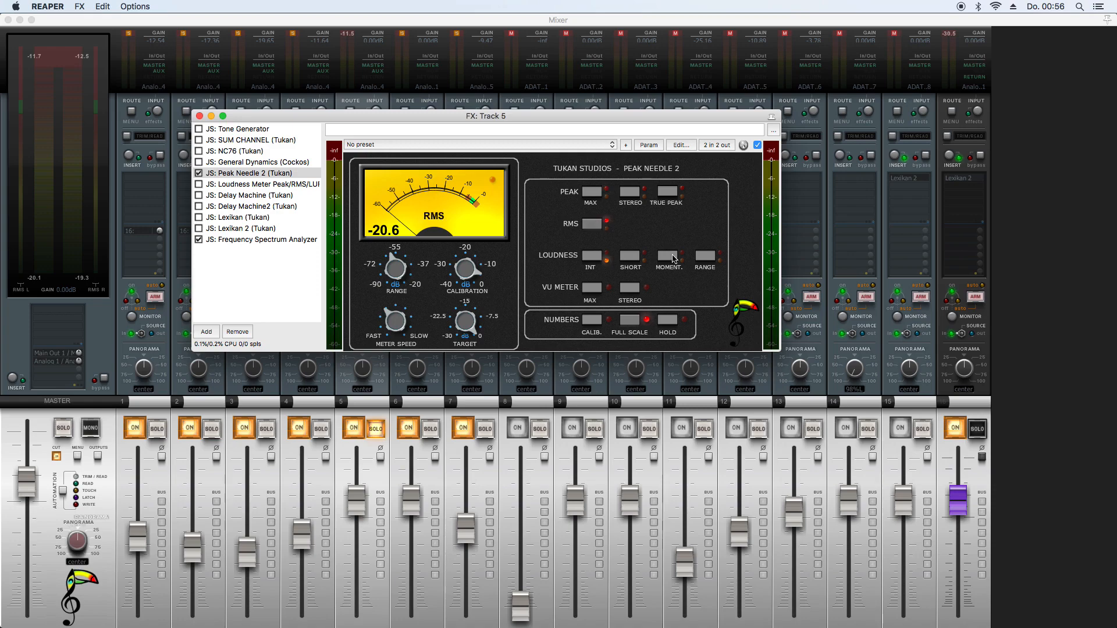
pyautogui.click(629, 254)
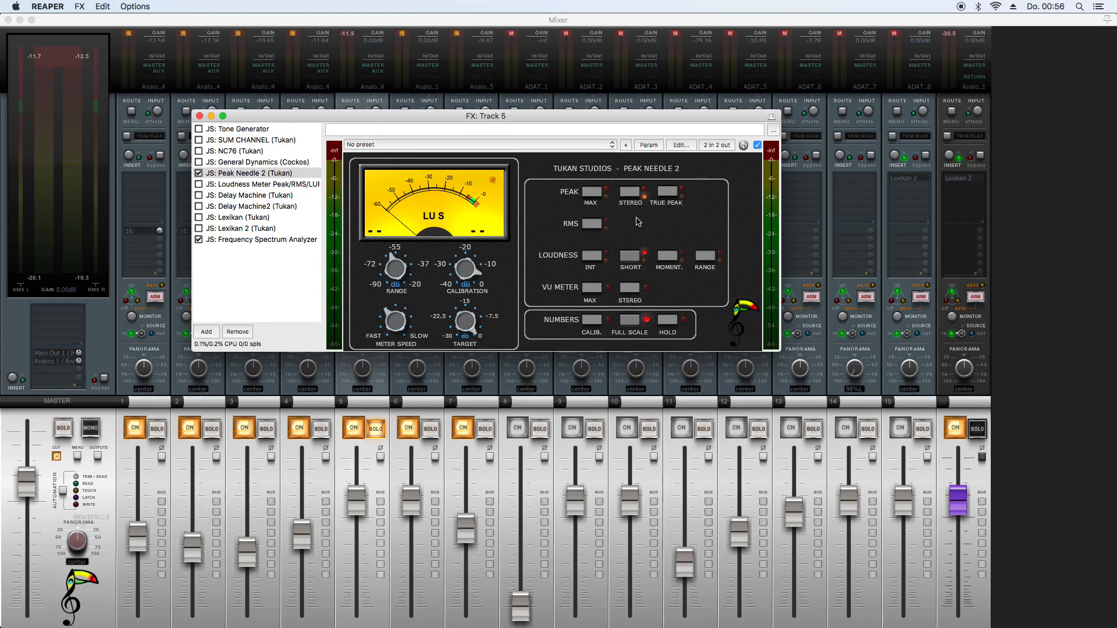
pyautogui.moveTo(528, 256)
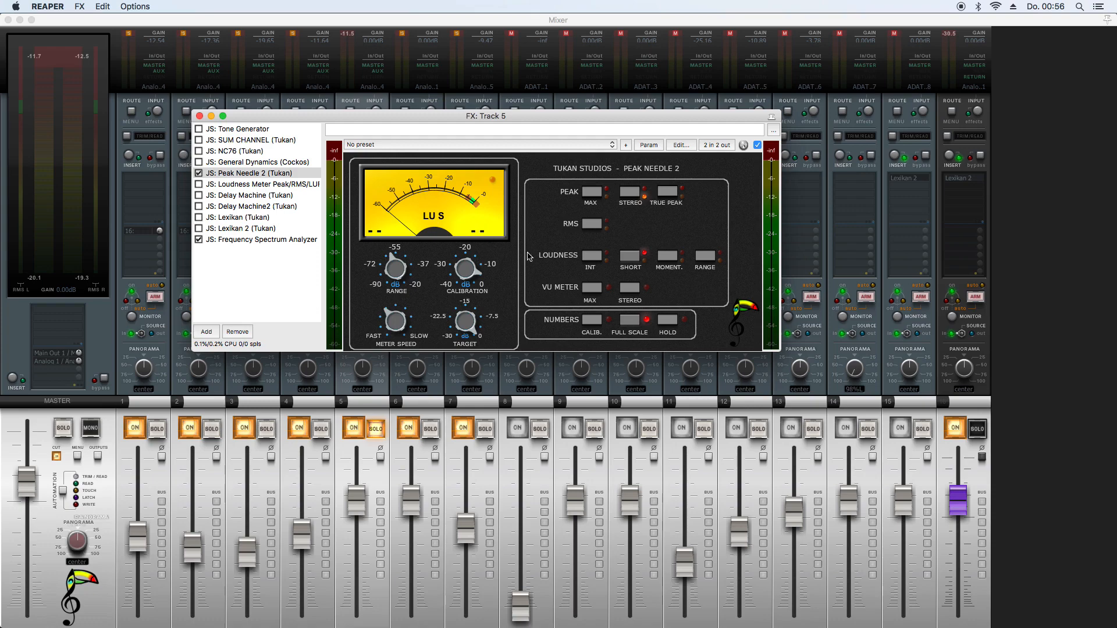
pyautogui.moveTo(622, 299)
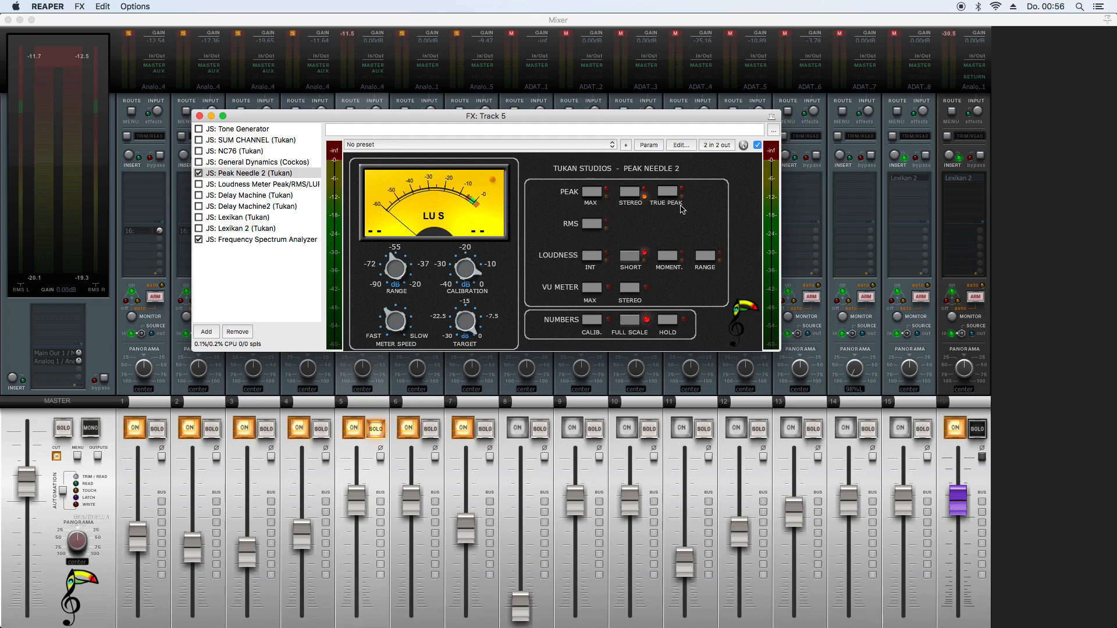
pyautogui.moveTo(570, 198)
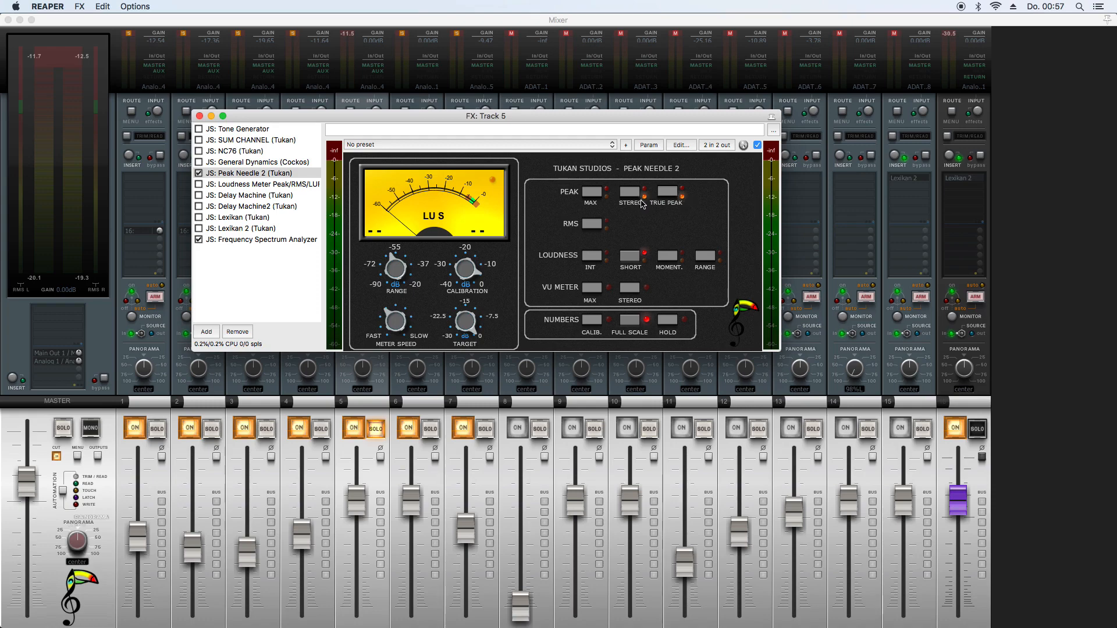
# Step: Toggle Peak Needle 2 to stereo true peak metering (ST TPEAK)
pyautogui.click(630, 193)
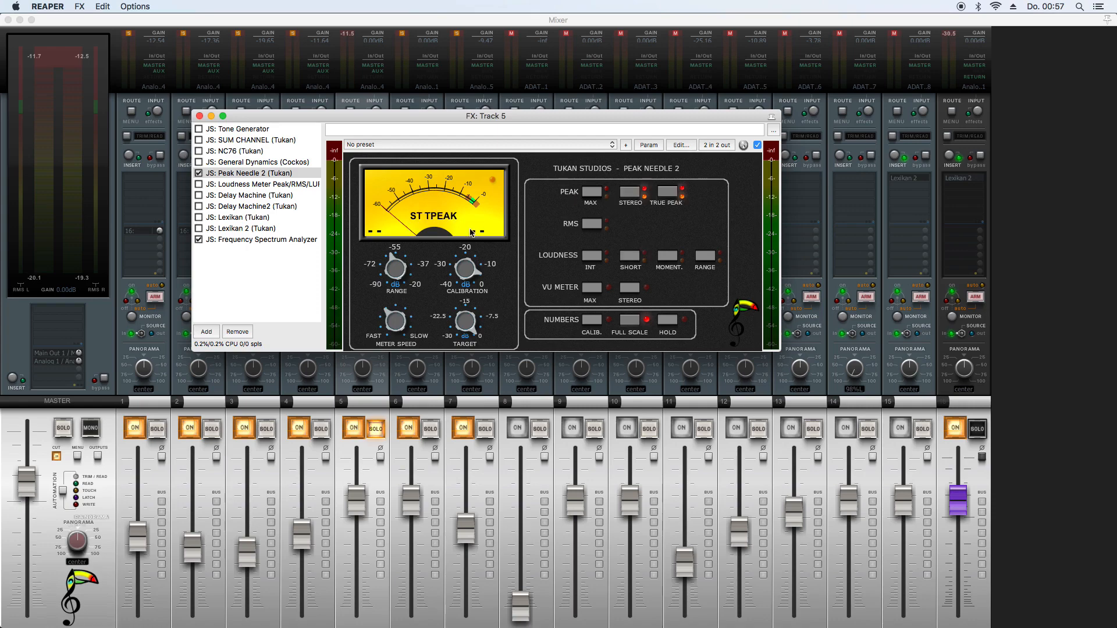
pyautogui.moveTo(643, 198)
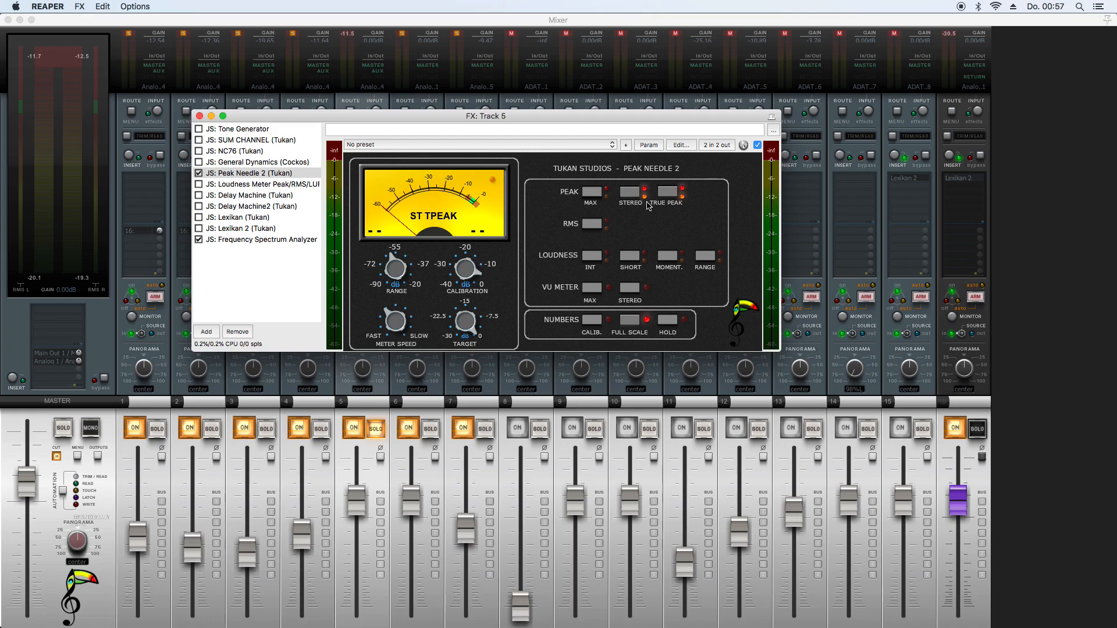
pyautogui.moveTo(610, 205)
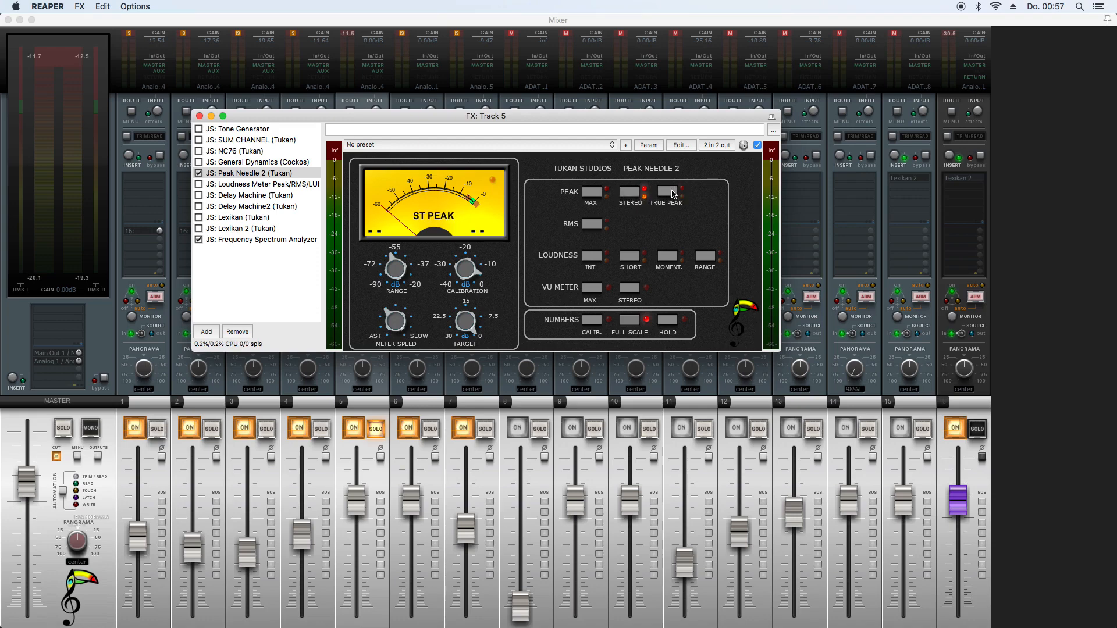
pyautogui.click(666, 193)
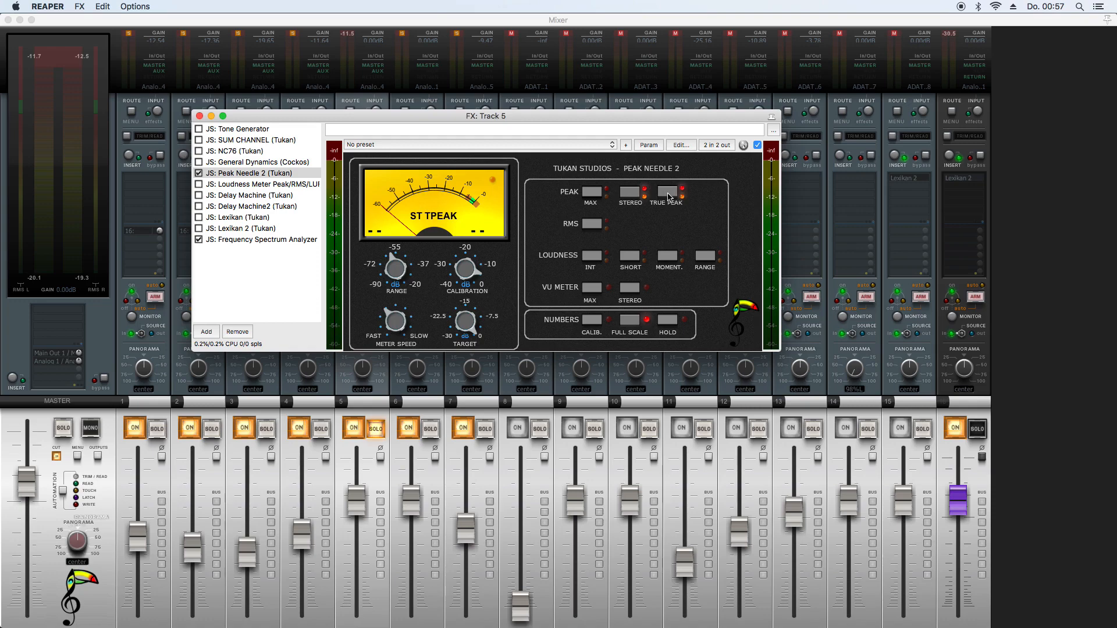